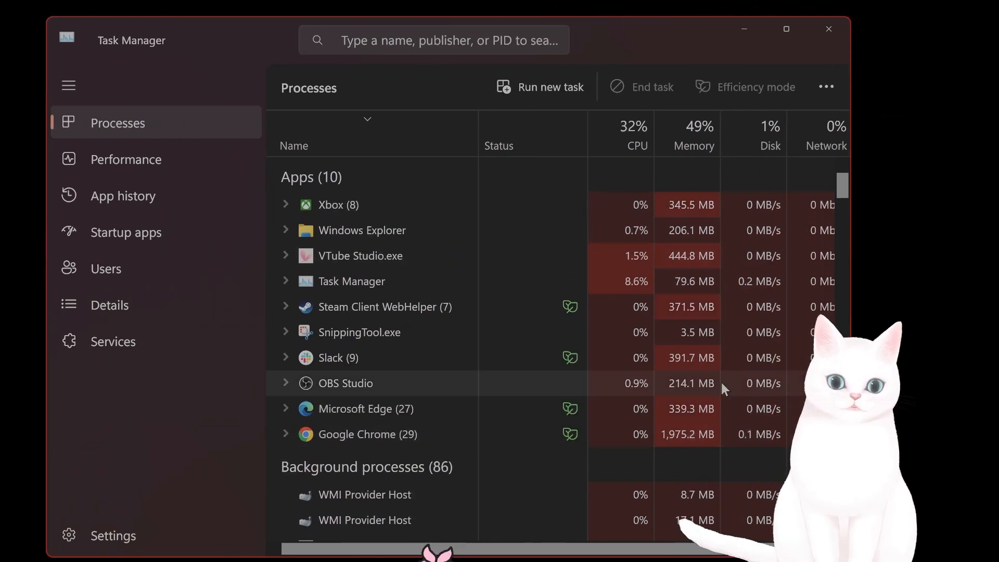
mouse_move(694, 135)
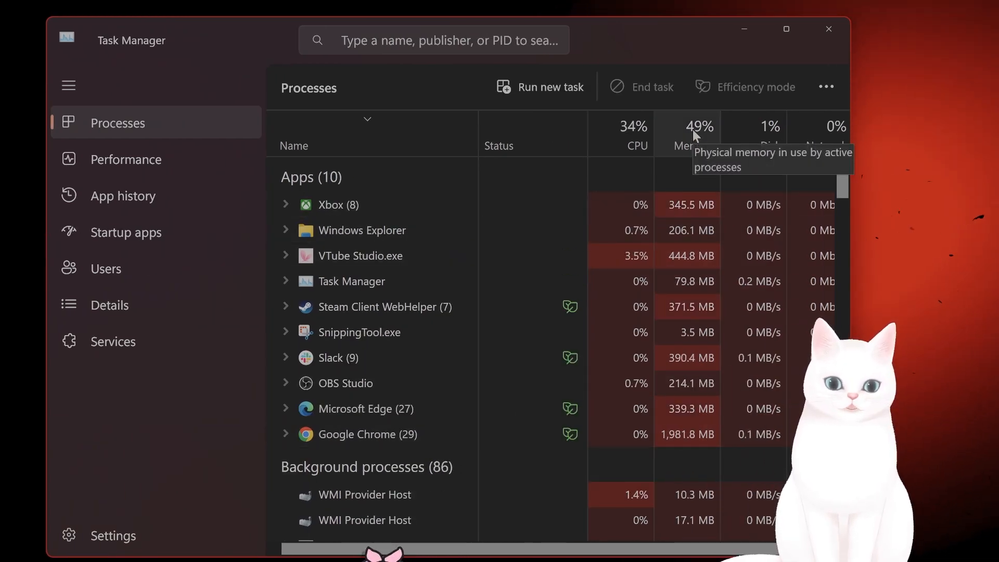
- Sort Task Manager's processes by memory use, then close the window
left_click(693, 134)
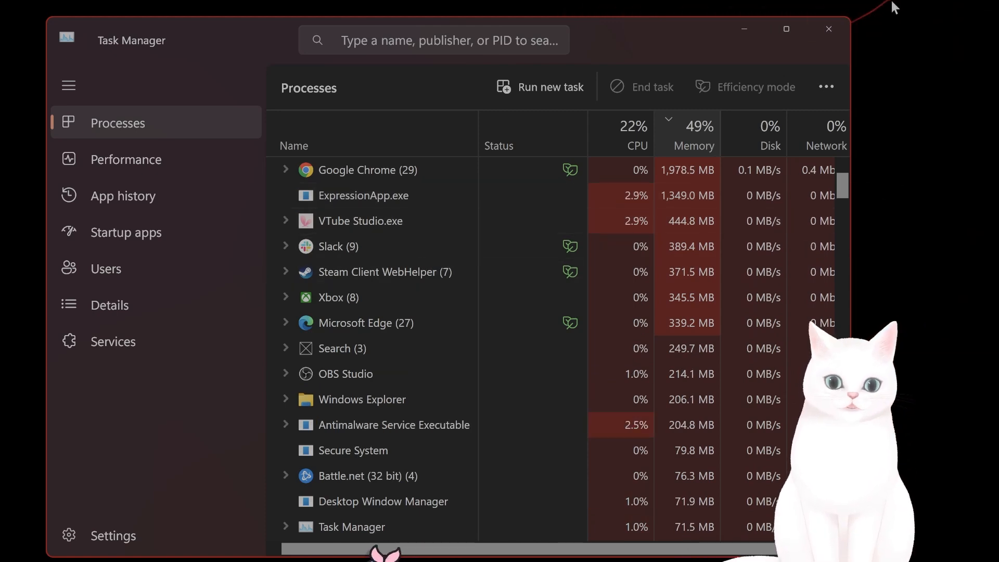
left_click(828, 29)
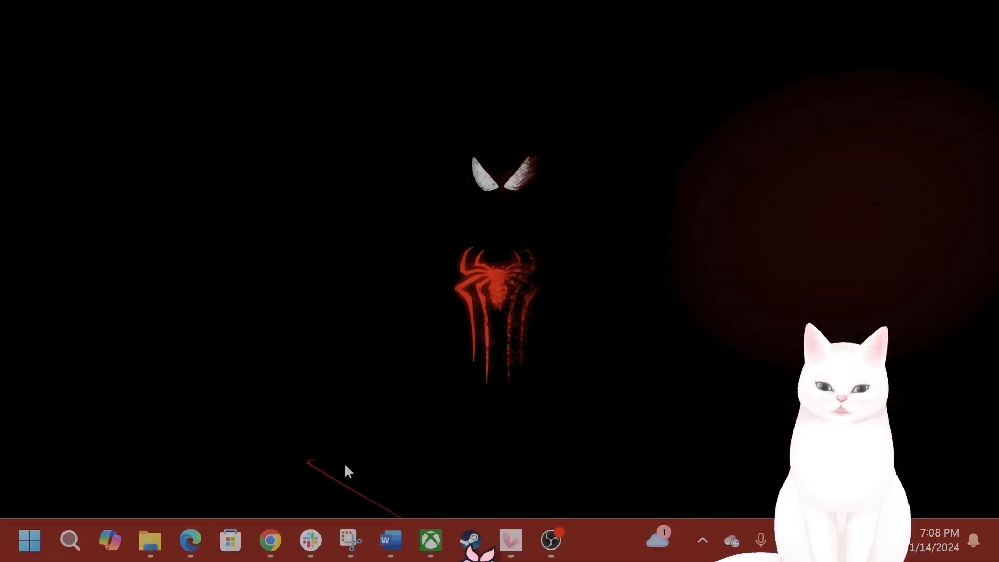
- View Call of Duty's install files (135 GB) via Manage in the Xbox app, then close it
left_click(431, 540)
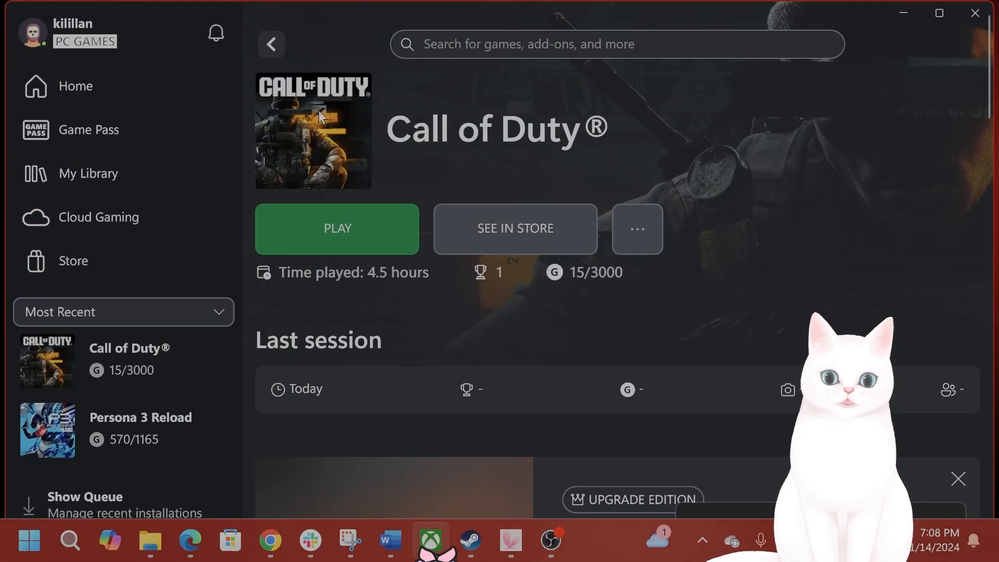
mouse_move(128, 360)
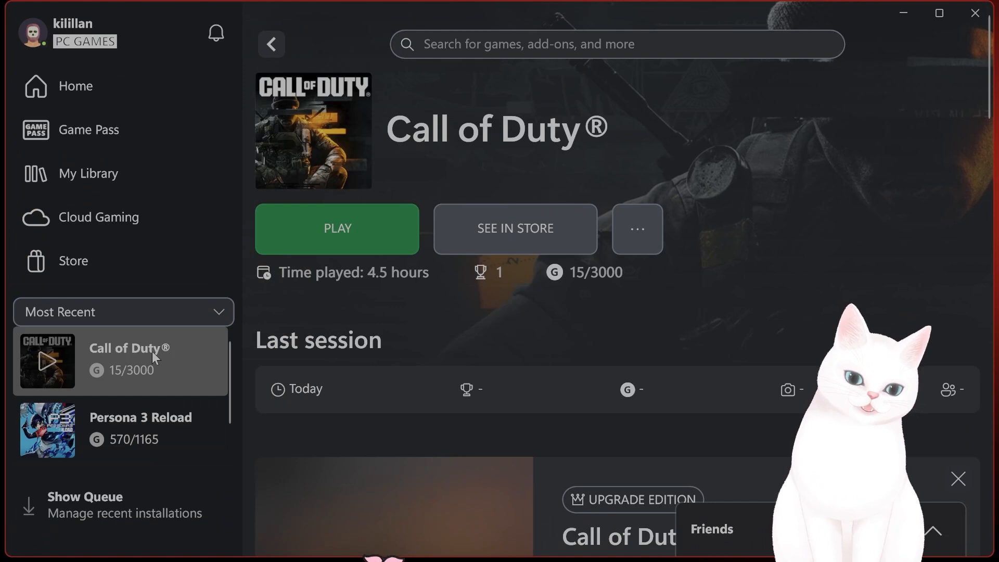
right_click(127, 360)
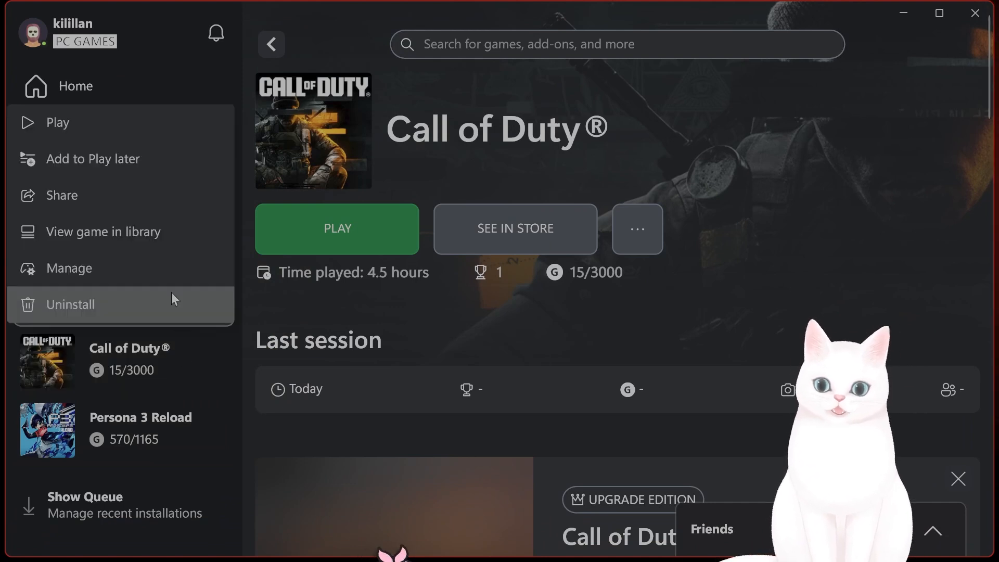
left_click(69, 267)
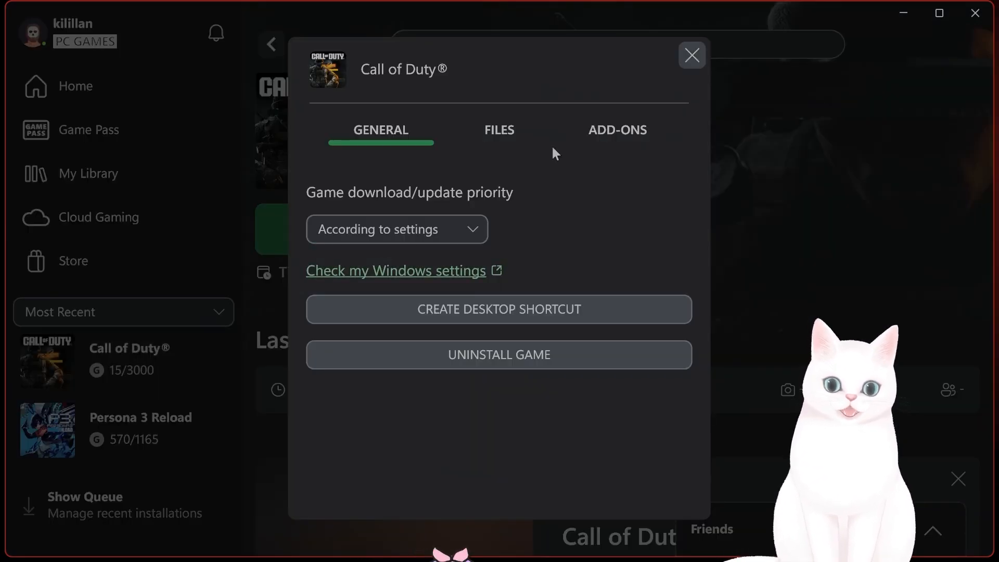
left_click(499, 131)
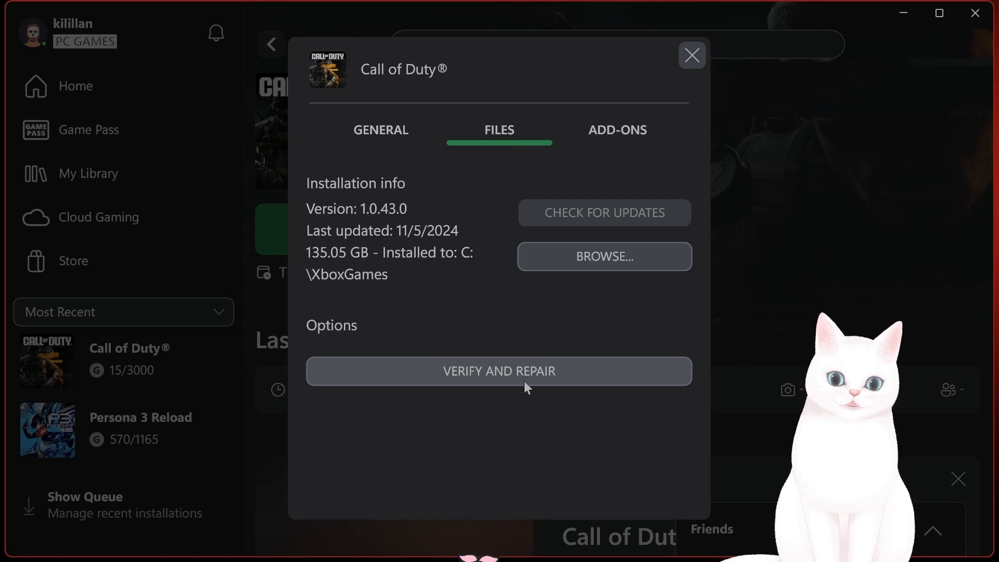
left_click(691, 56)
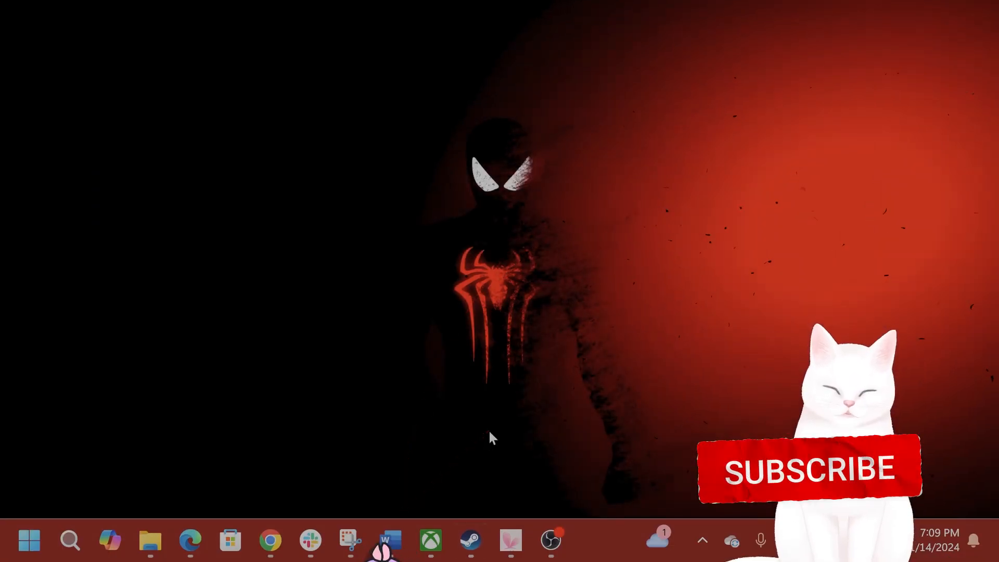
- View I'm on Observation Duty 4's installed files (4.28 GB) in Steam Properties, then close it
left_click(470, 540)
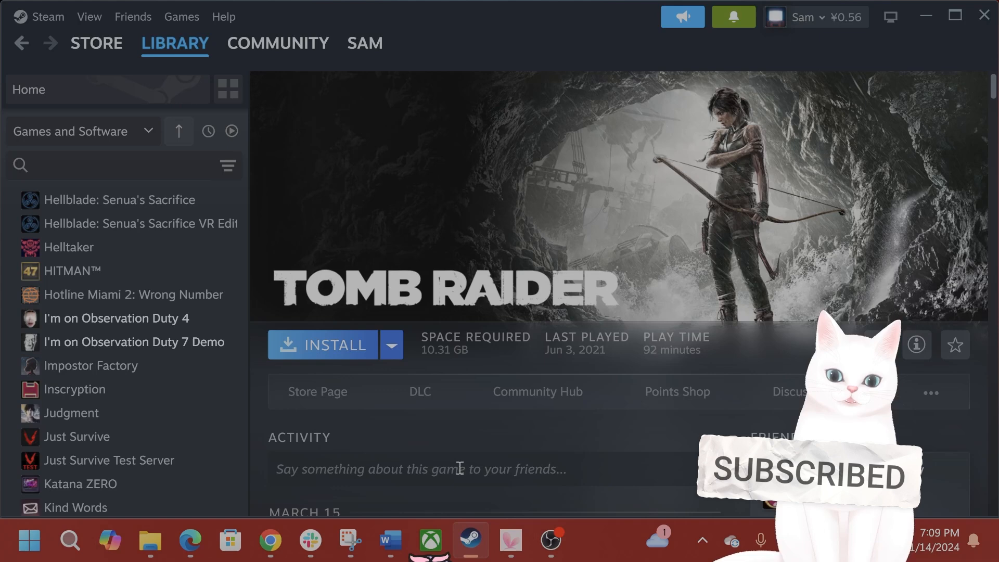
right_click(115, 317)
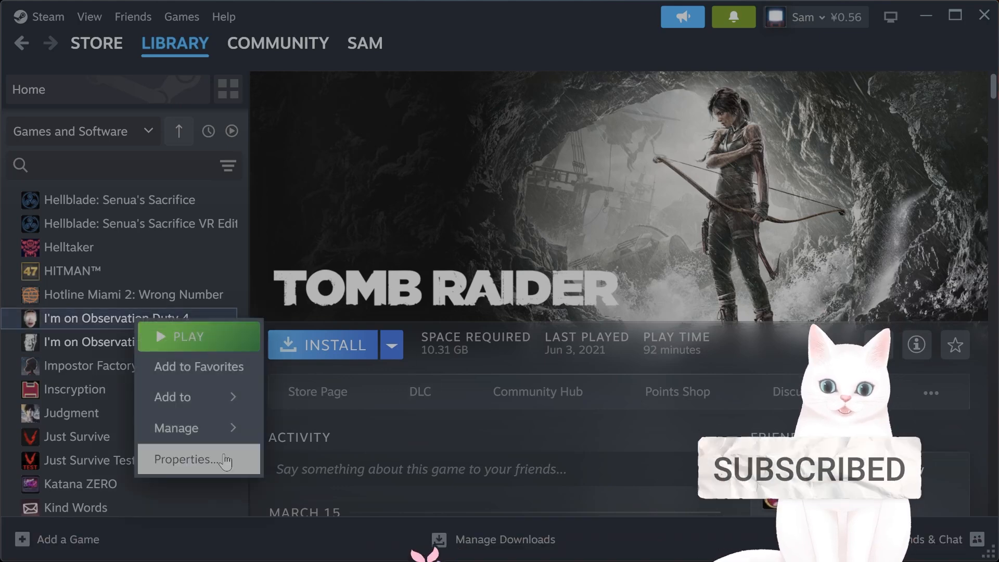
left_click(184, 459)
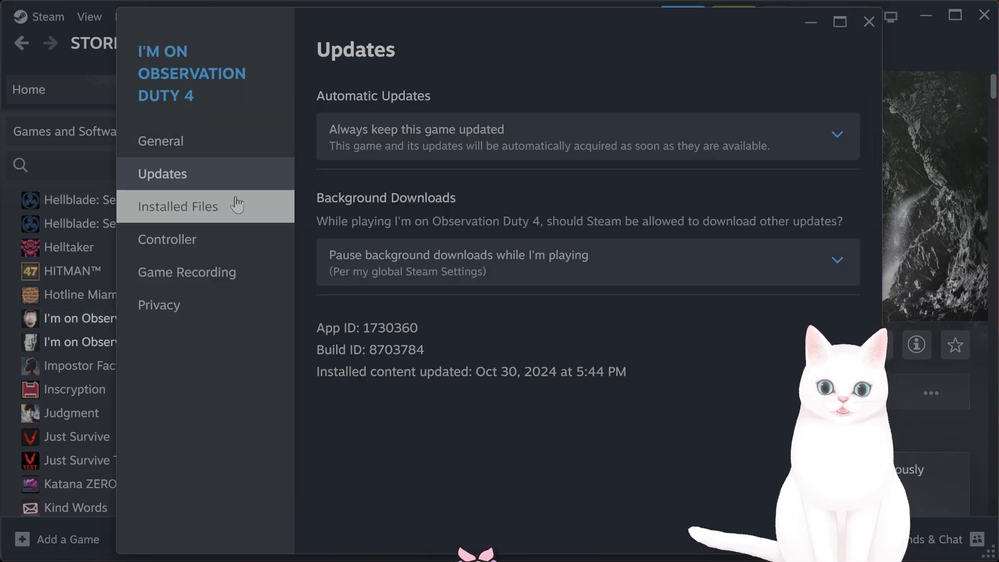
left_click(178, 206)
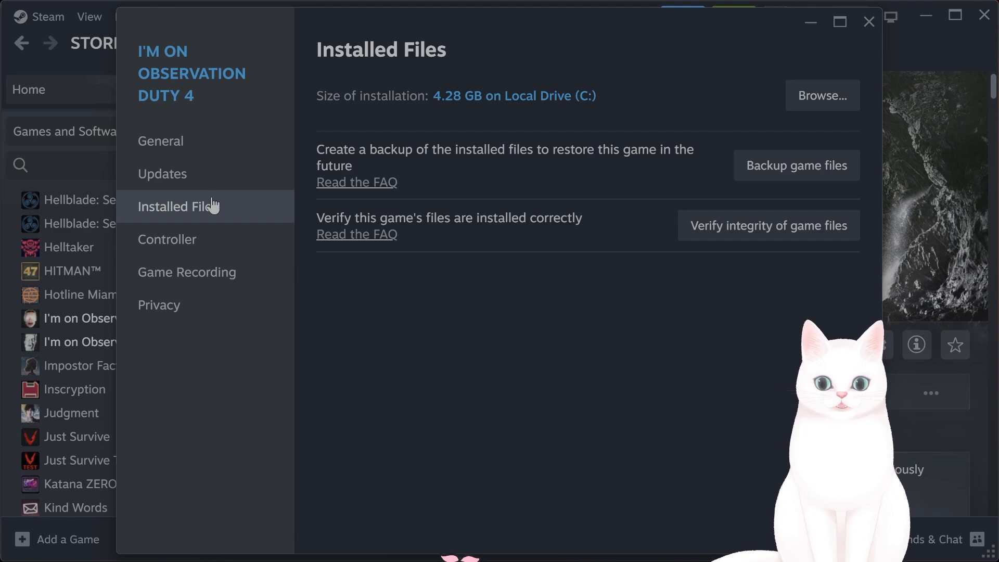
mouse_move(736, 235)
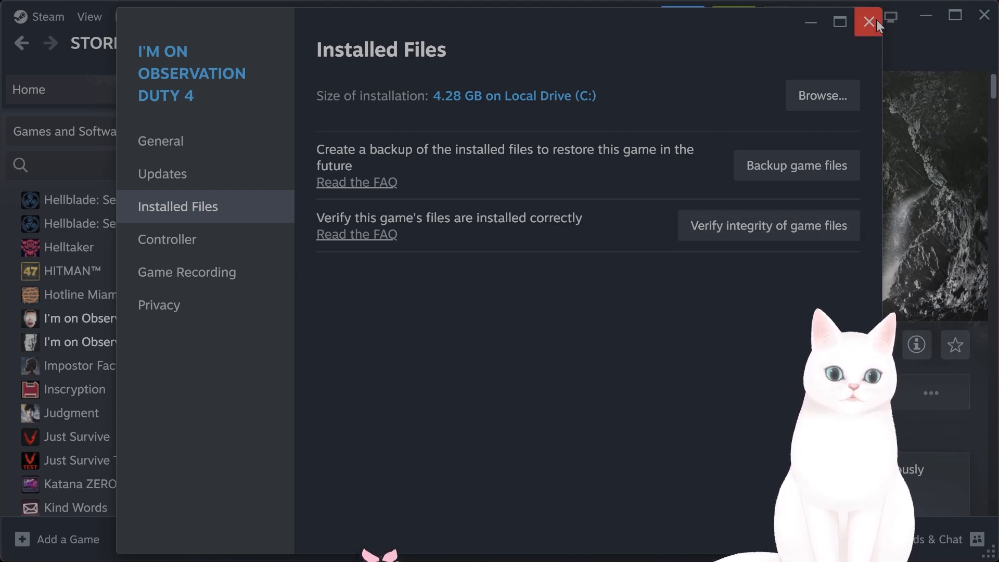
left_click(868, 20)
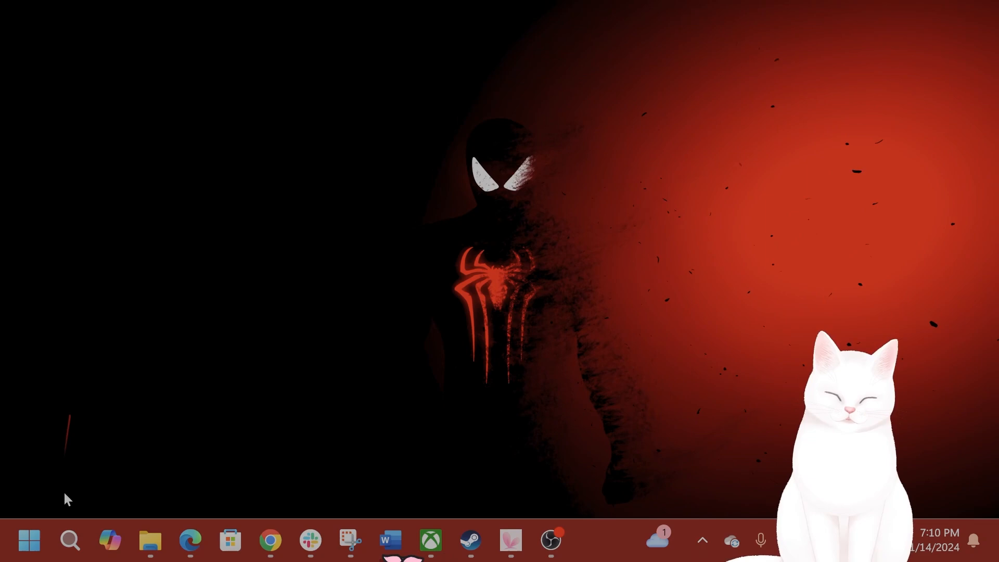
- In Control Panel Power Options, try Power saver, keep Balanced active, then close it
left_click(70, 540)
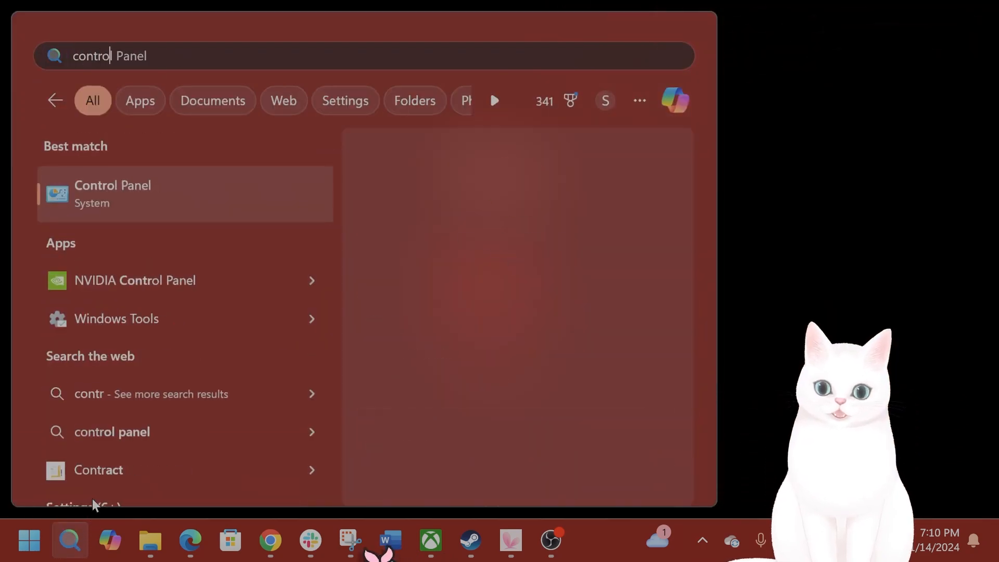
left_click(184, 193)
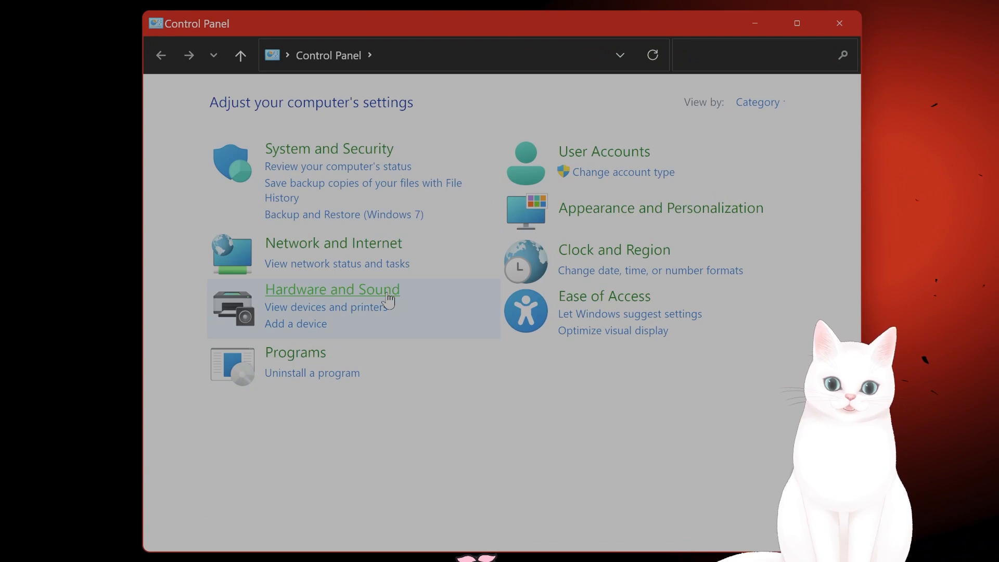
left_click(332, 289)
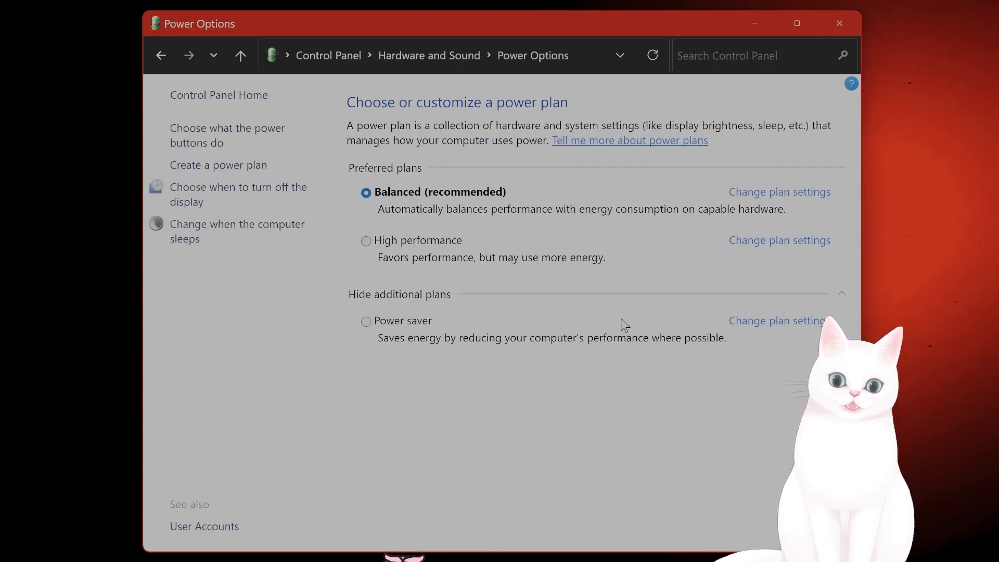
left_click(840, 293)
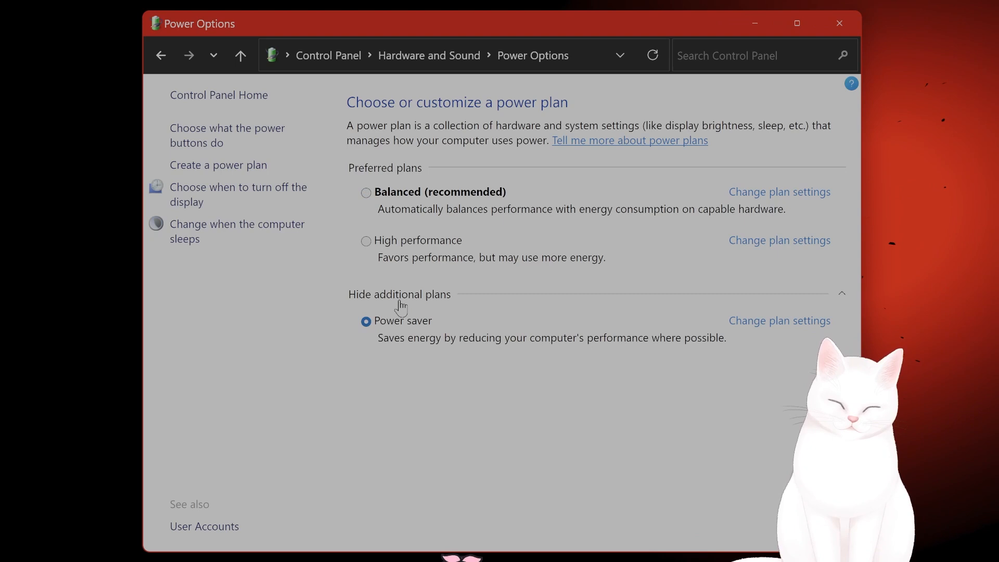
left_click(366, 193)
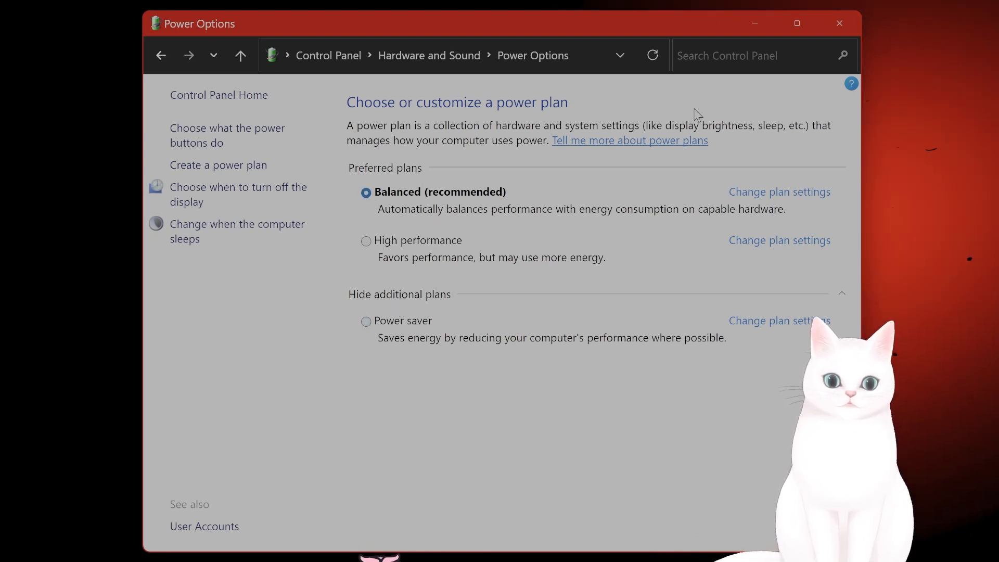
mouse_move(840, 24)
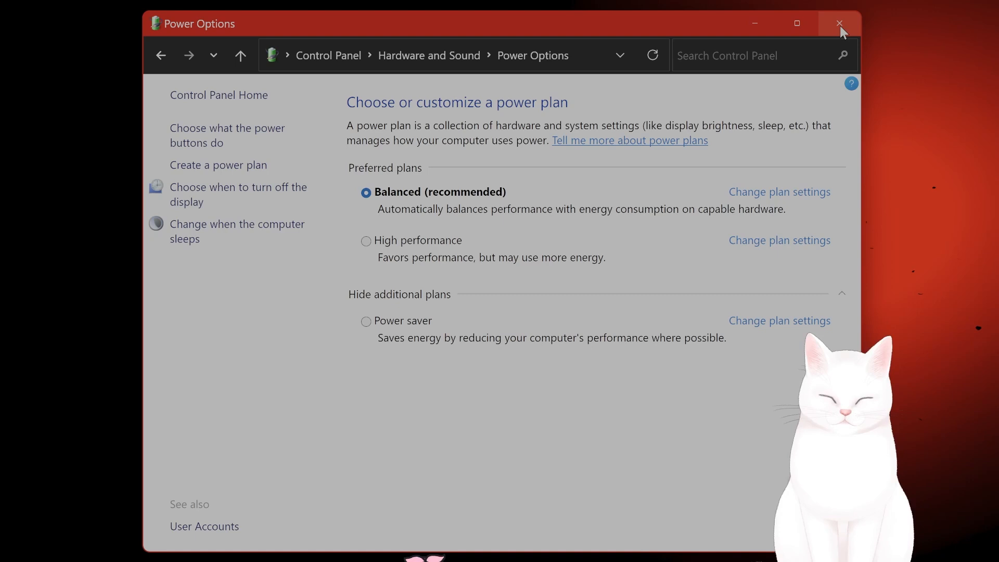
mouse_move(525, 350)
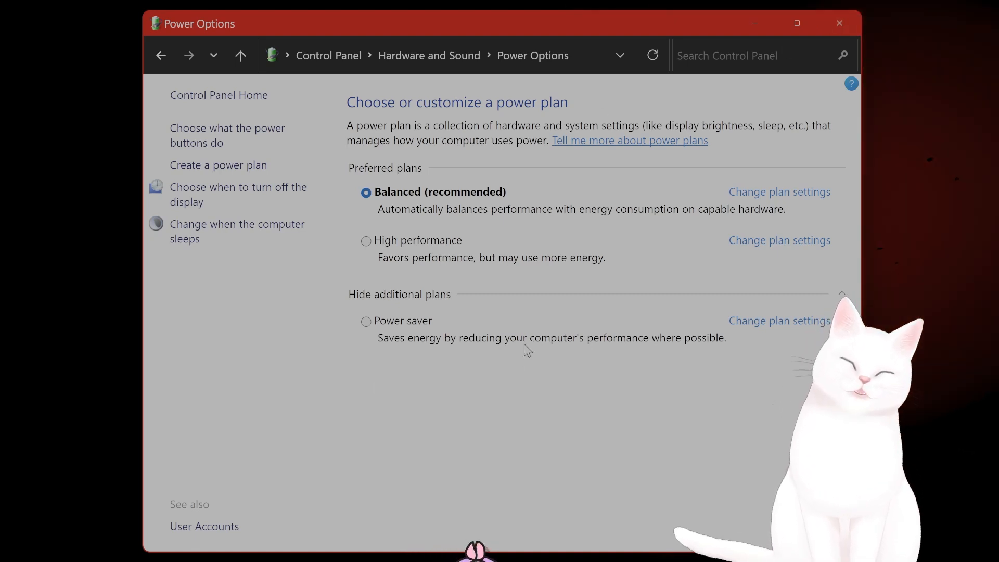
mouse_move(503, 338)
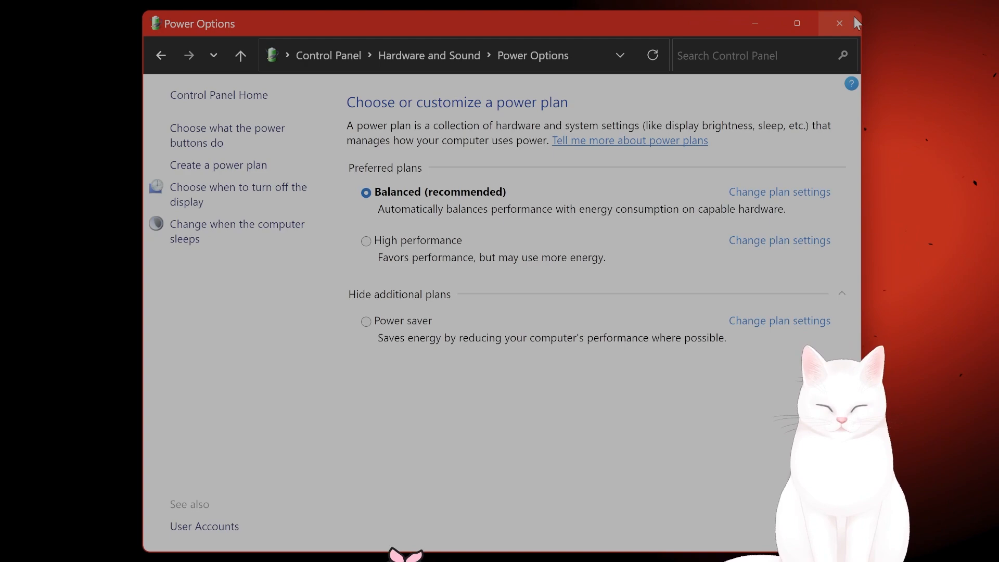
left_click(838, 23)
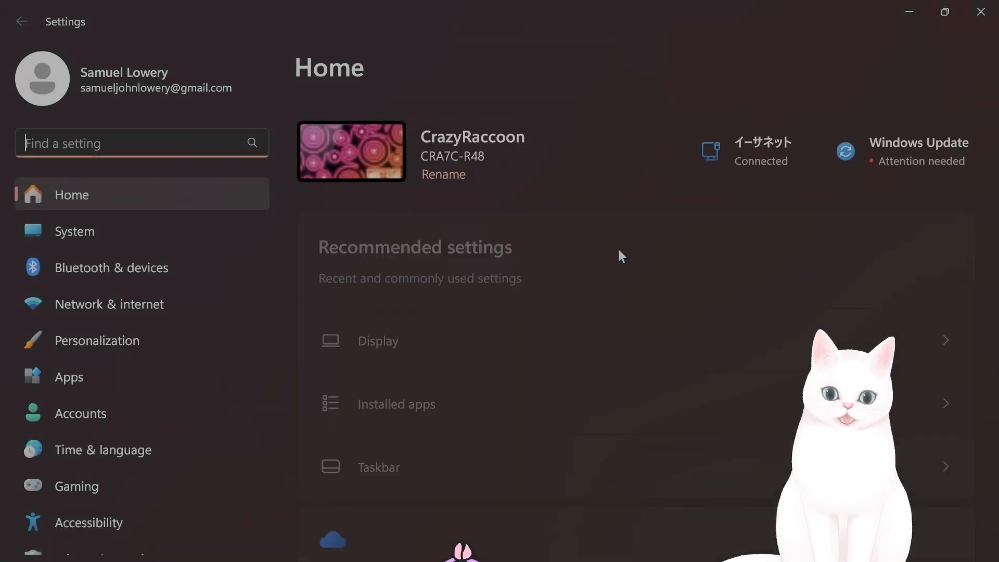
- Show the Windows Update page listing three available updates
scroll("down", 3)
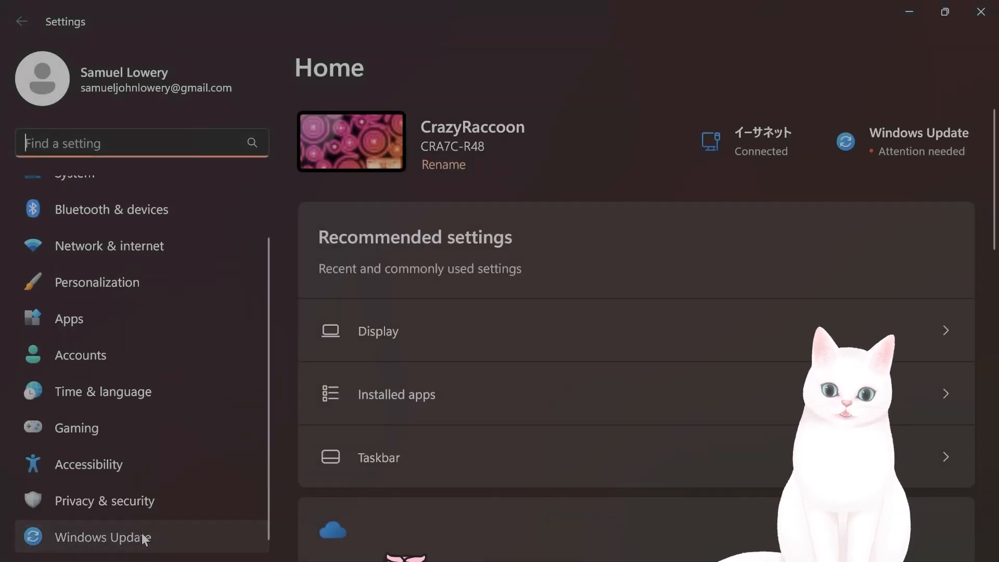
left_click(102, 537)
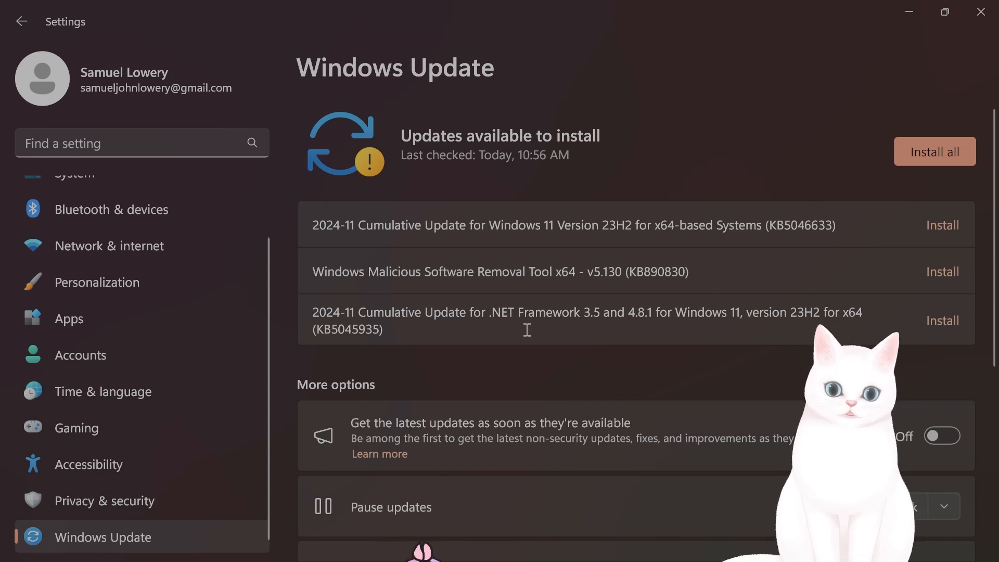
mouse_move(711, 260)
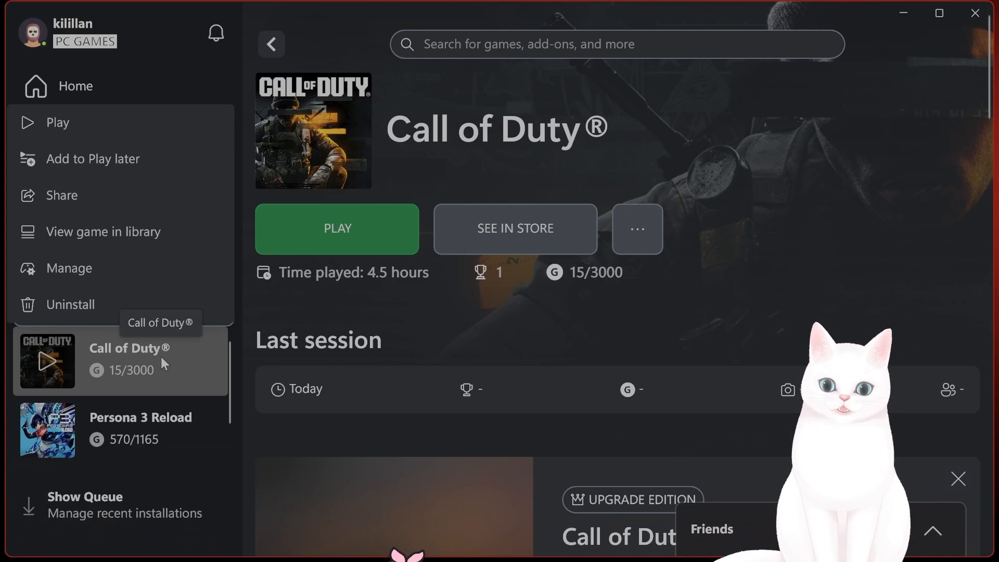
mouse_move(153, 268)
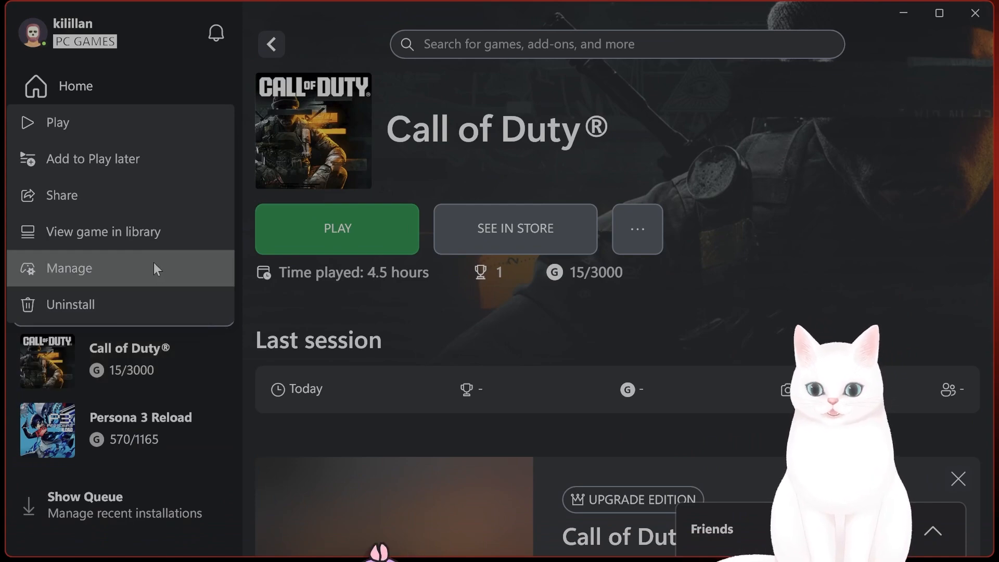
mouse_move(202, 272)
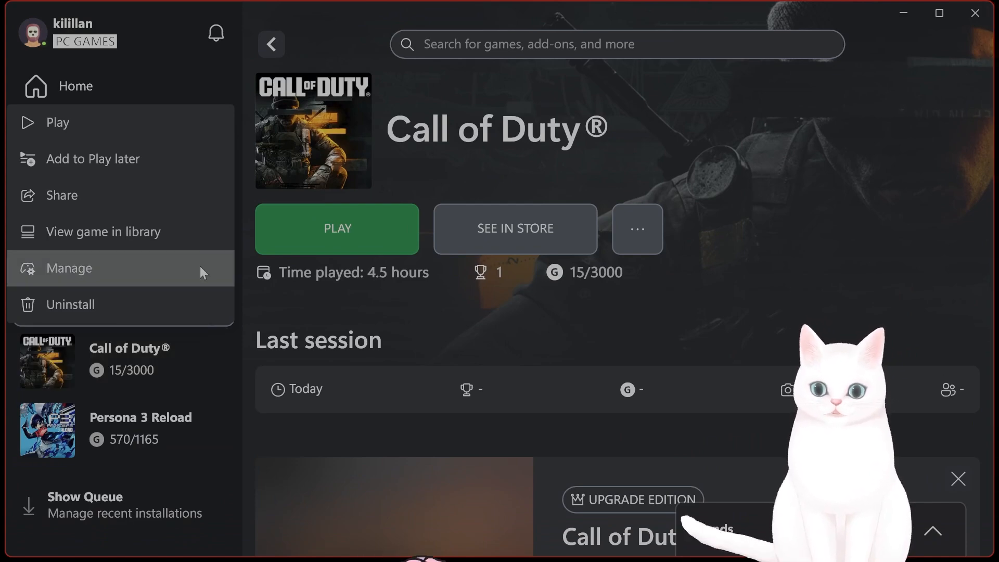
- Open Call of Duty's Manage options to reach its XboxGames install folder
left_click(69, 267)
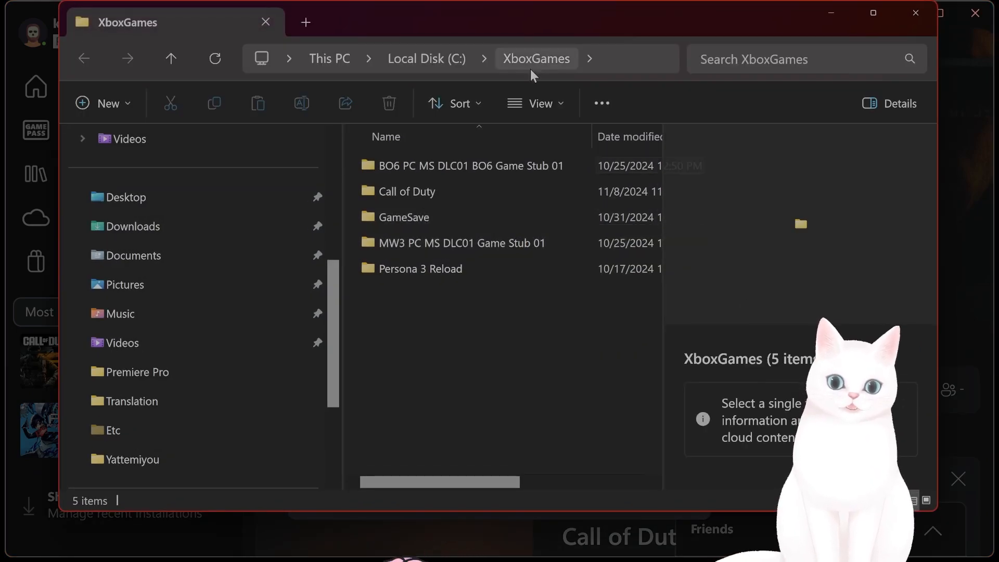
- Locate cod.exe inside the Call of Duty Content folder
left_click(406, 191)
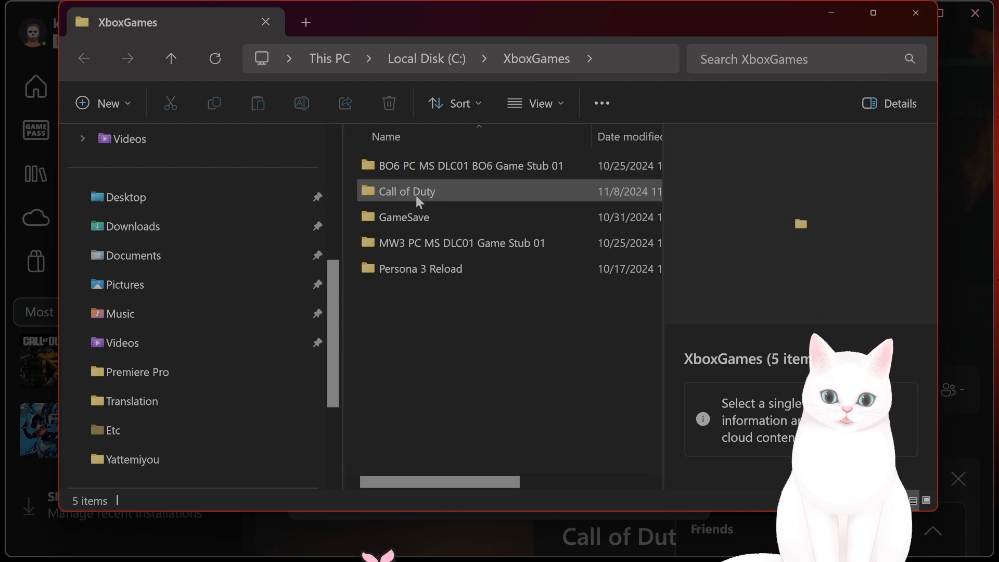
double_click(408, 191)
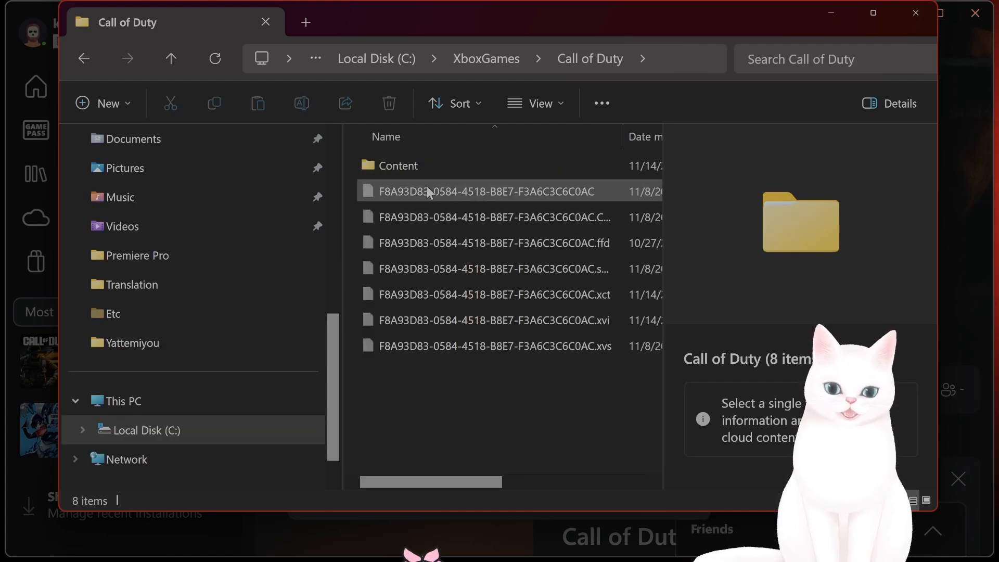
double_click(398, 165)
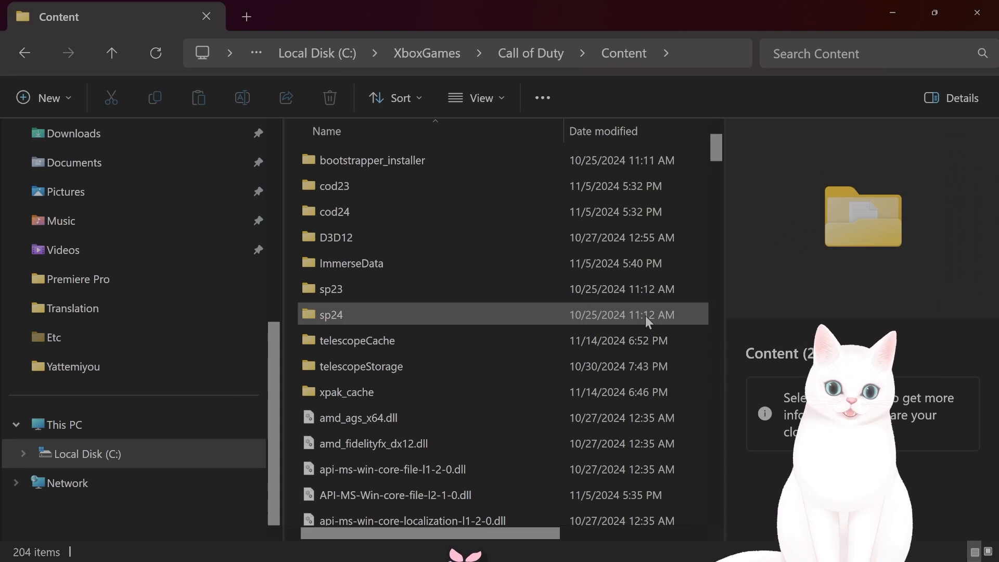
mouse_move(552, 314)
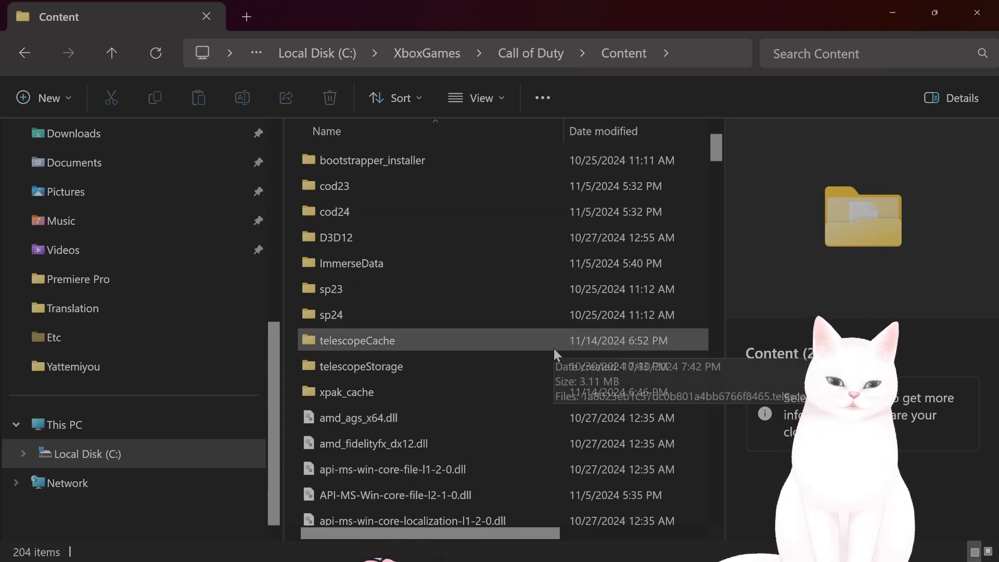
left_click(333, 185)
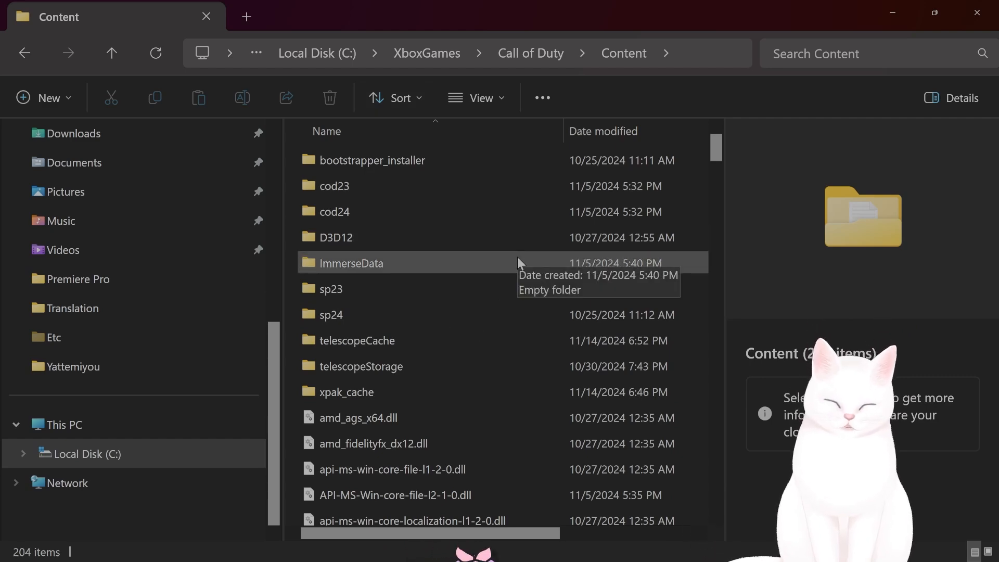
mouse_move(485, 272)
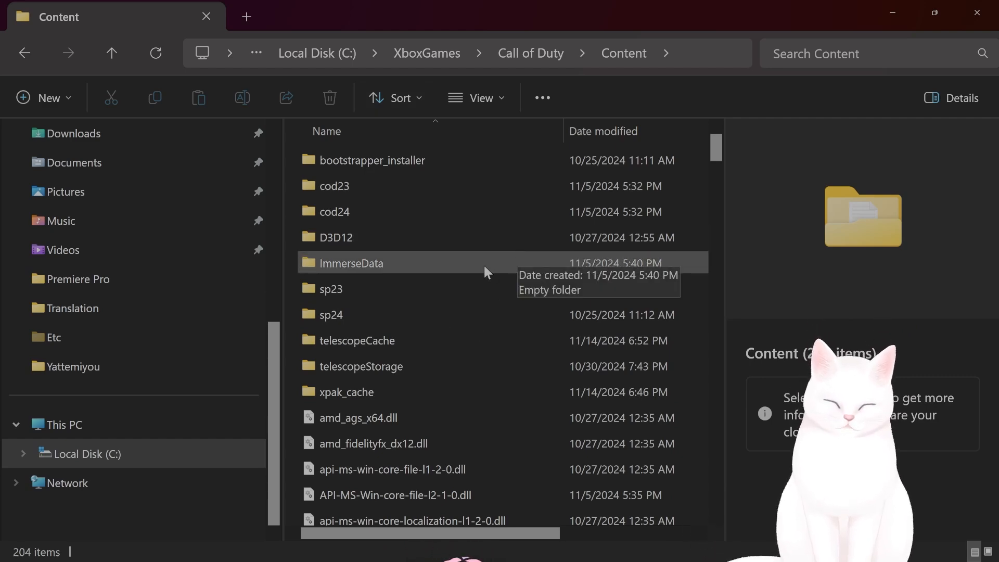
scroll("down", 3)
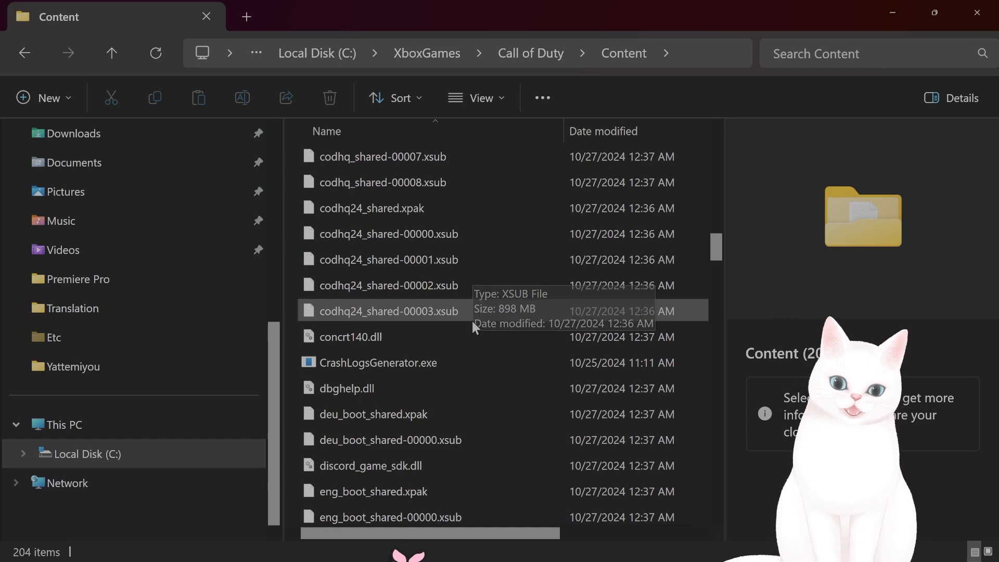
scroll("down", 3)
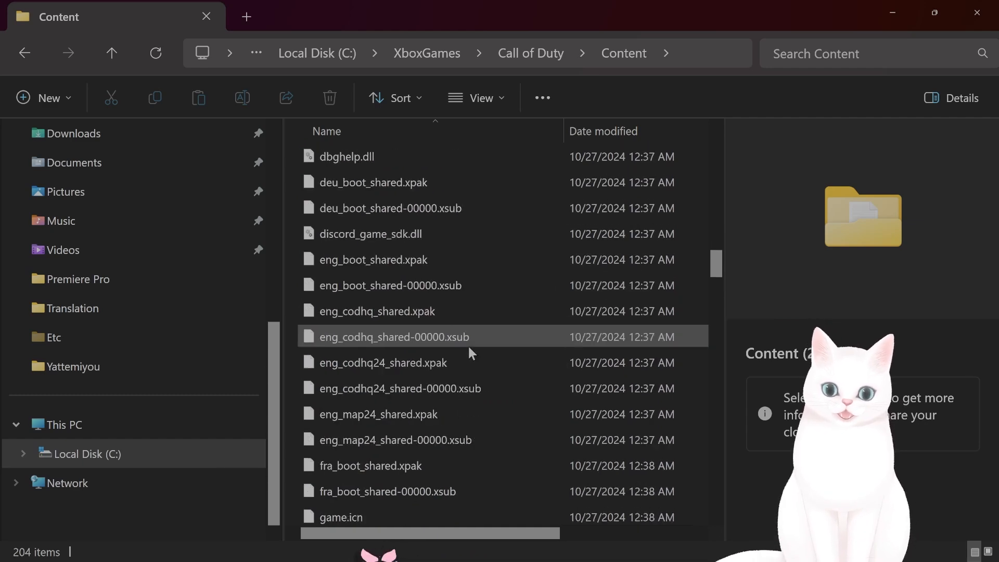
scroll("up", 3)
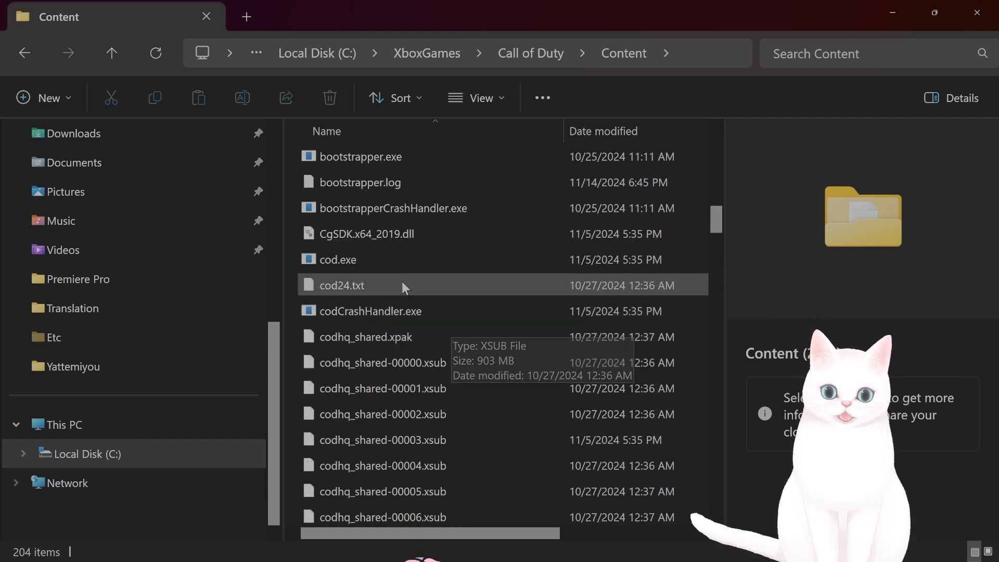
left_click(336, 259)
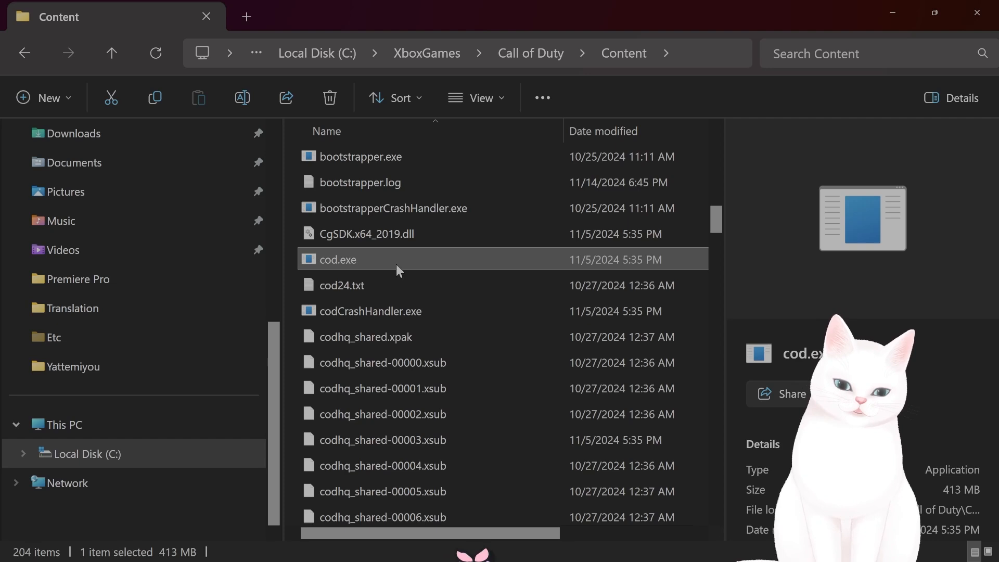
mouse_move(396, 261)
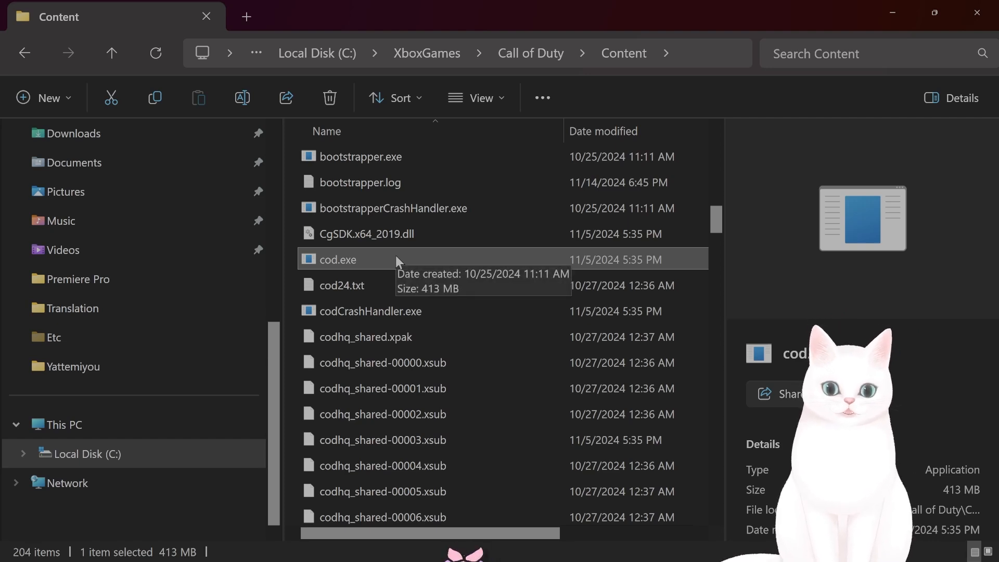
mouse_move(350, 292)
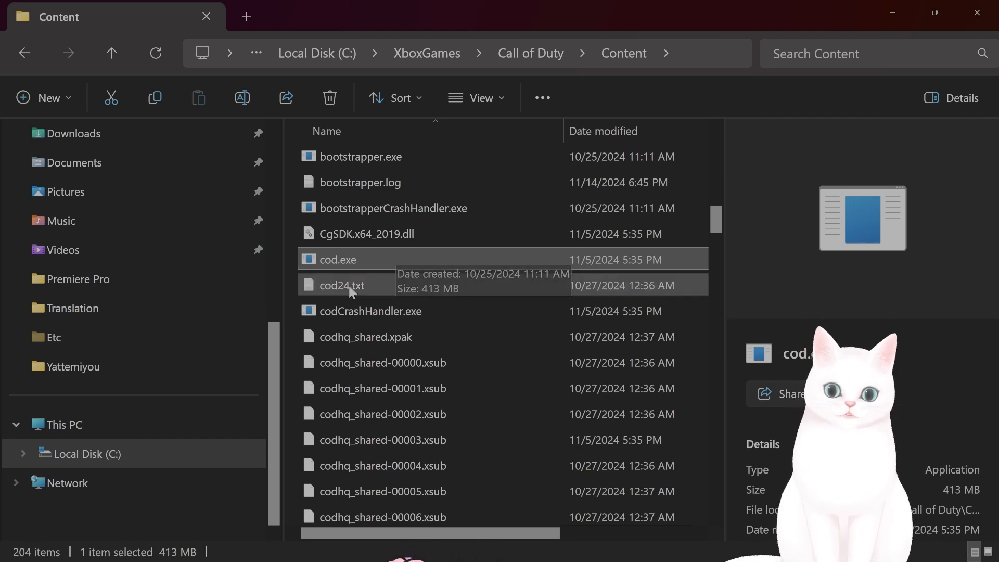
mouse_move(347, 261)
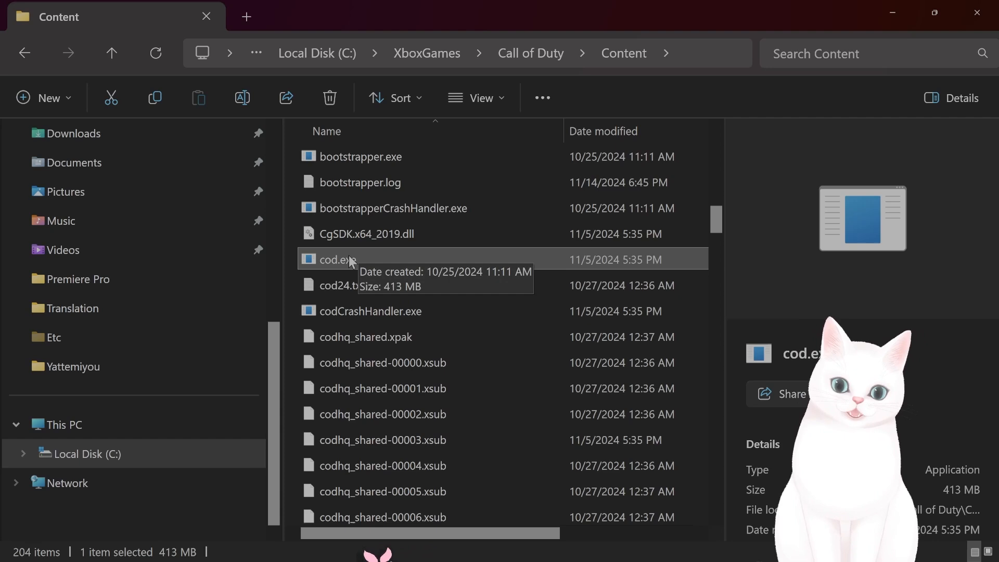
- Set cod.exe's Compatibility to run as administrator with fullscreen optimizations disabled and confirm
right_click(332, 259)
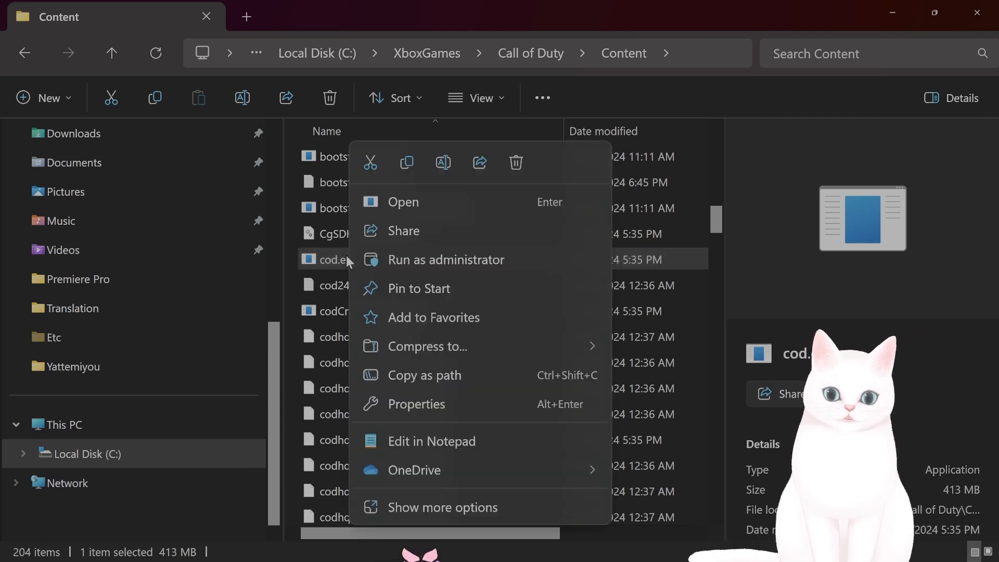
mouse_move(331, 259)
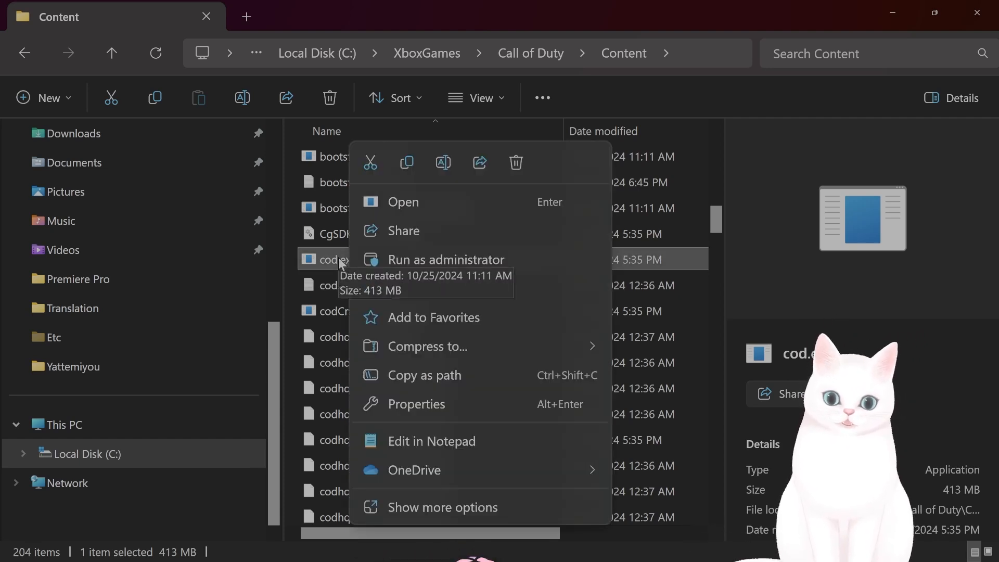
mouse_move(486, 409)
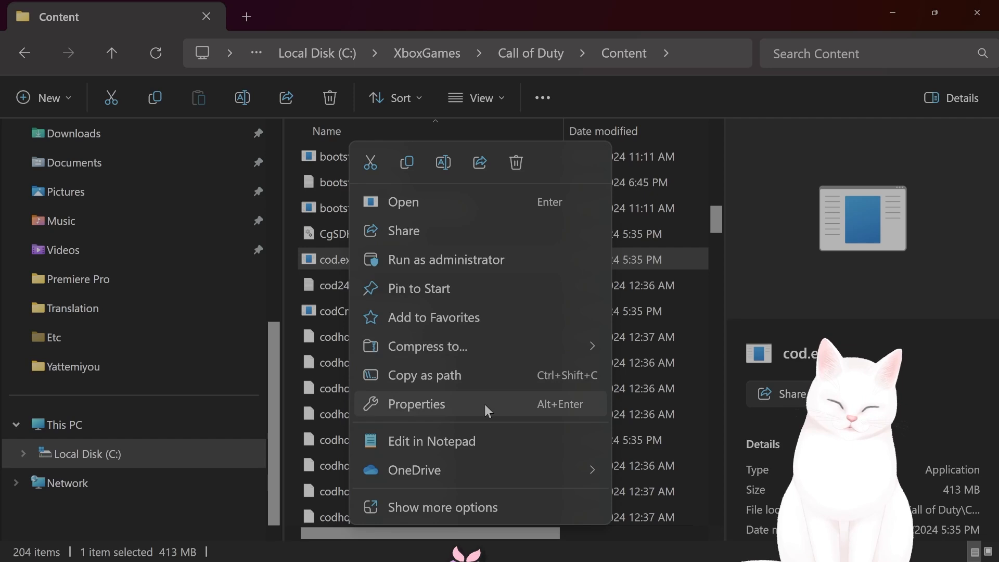
left_click(416, 403)
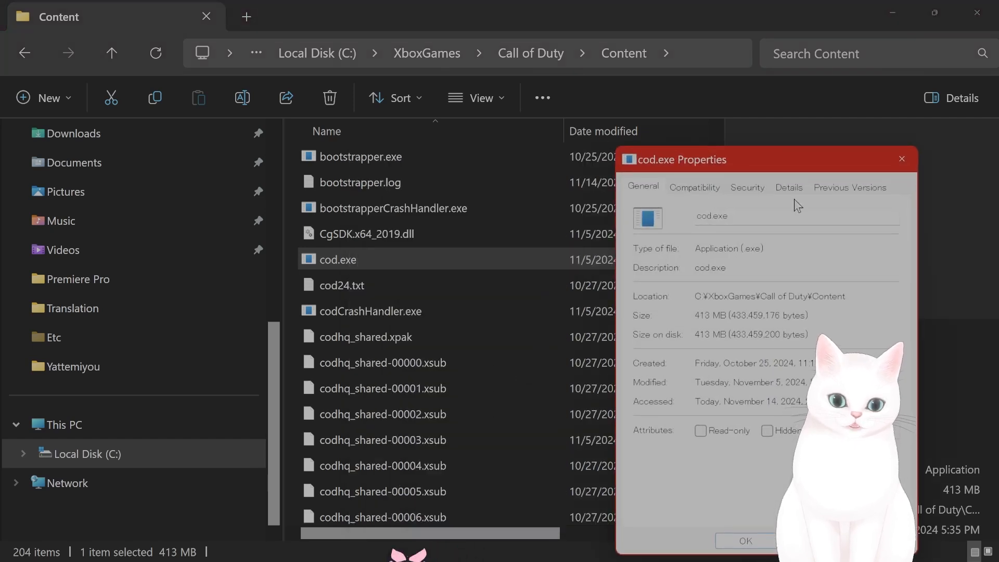
left_click(693, 187)
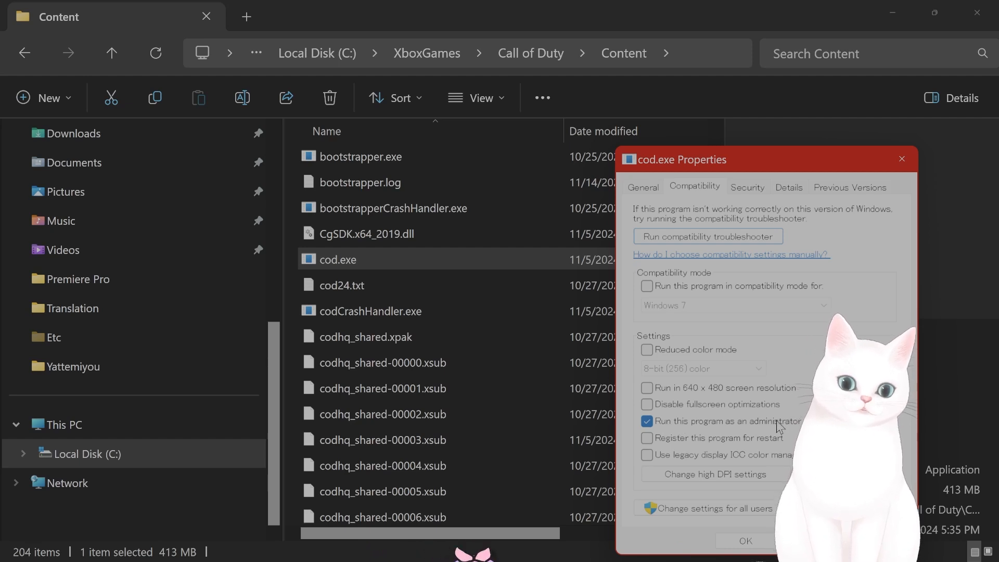
left_click(647, 404)
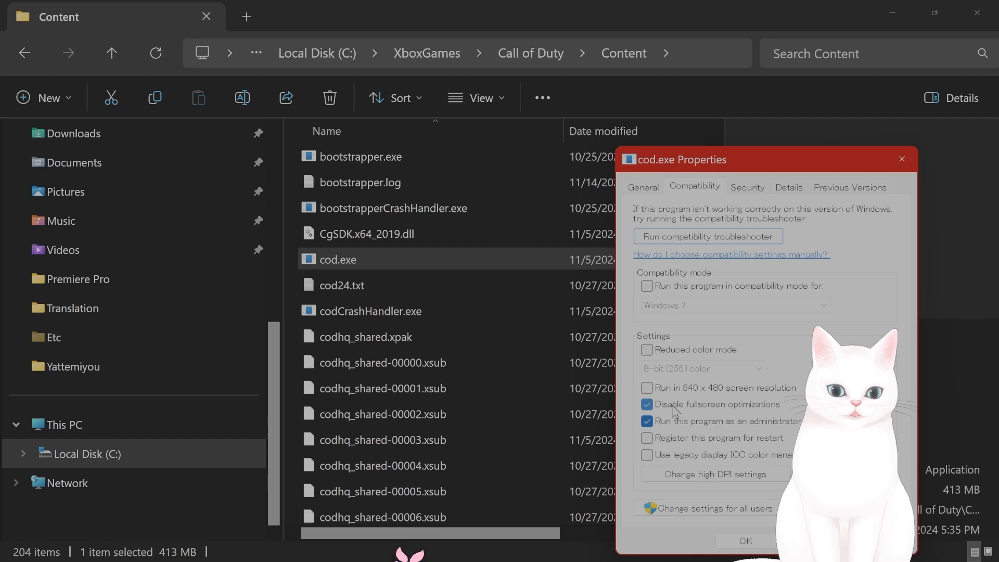
left_click(647, 404)
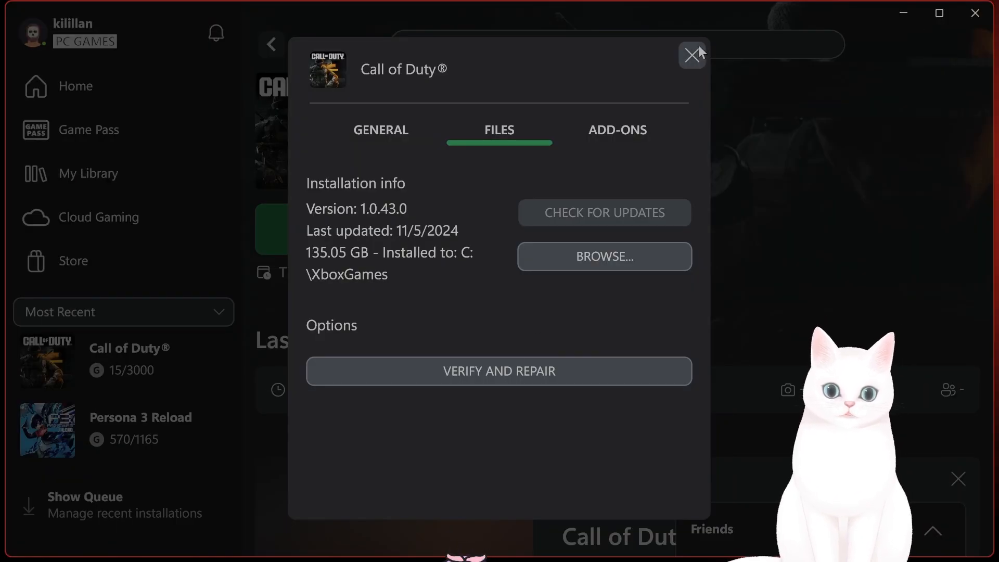
- Close the Manage dialog and launch Call of Duty with PLAY
left_click(692, 54)
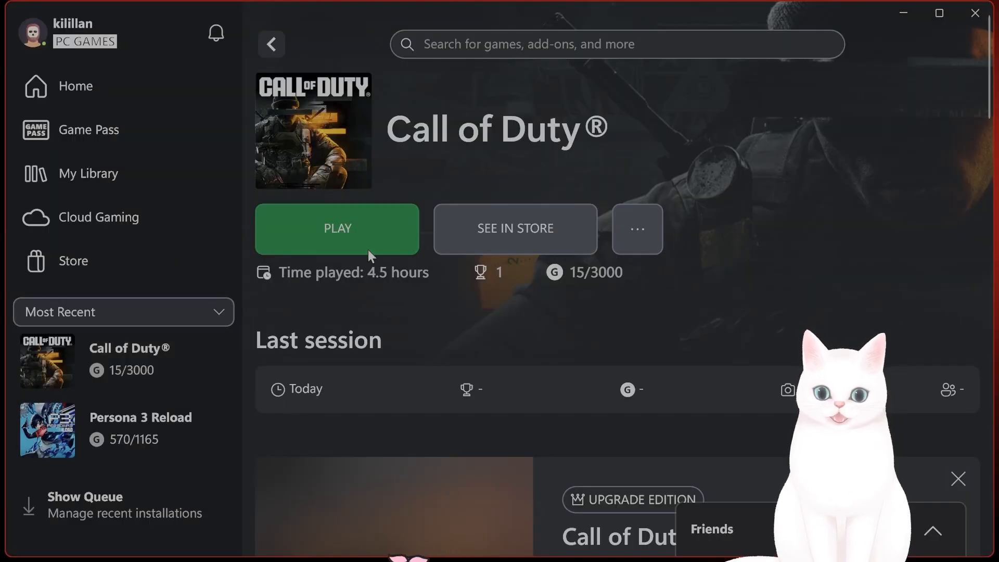
left_click(337, 227)
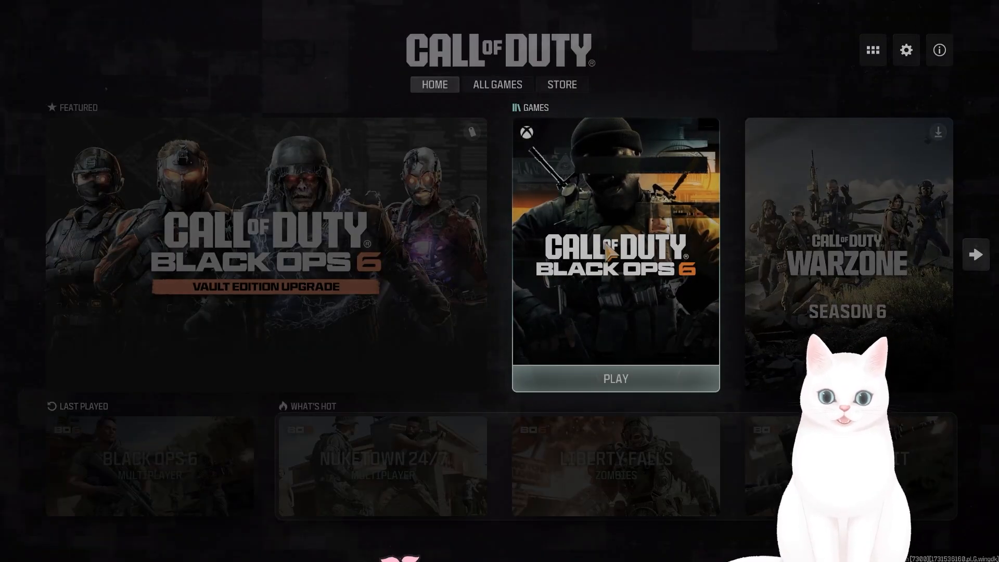
- Start Black Ops 6 and show its Graphics Display settings with Shaders Pre-Loading Info expanded
left_click(615, 378)
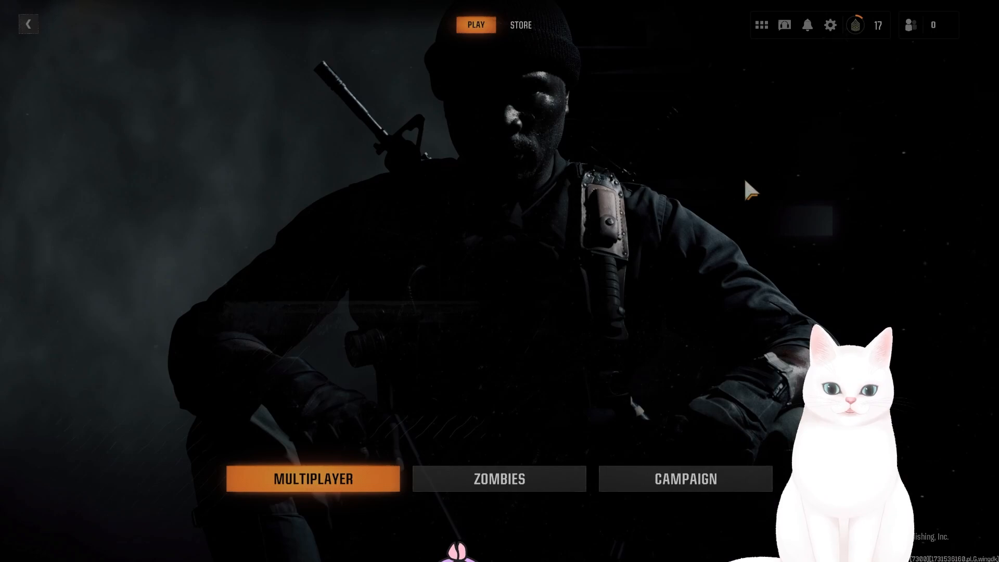
left_click(829, 25)
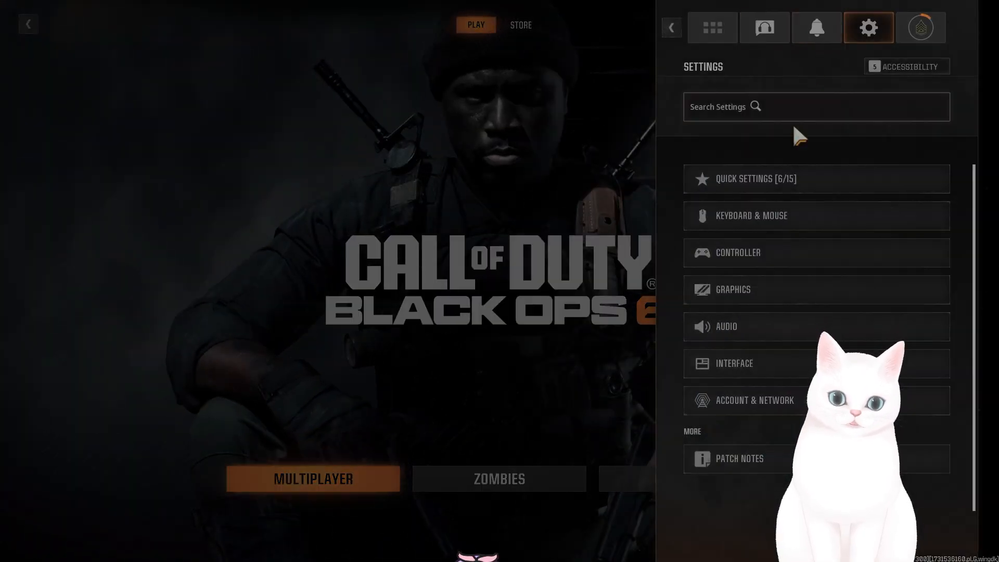
left_click(732, 288)
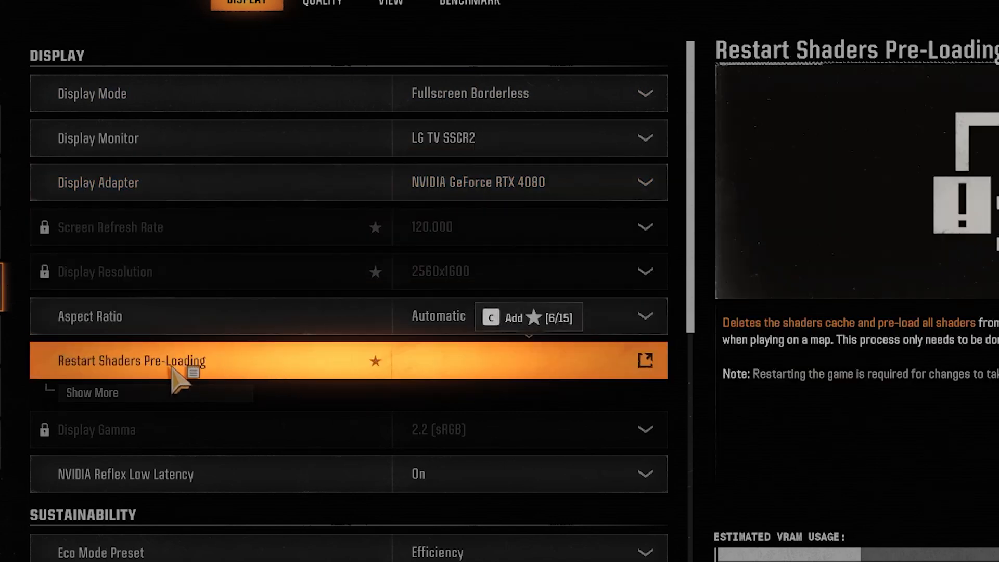
left_click(92, 392)
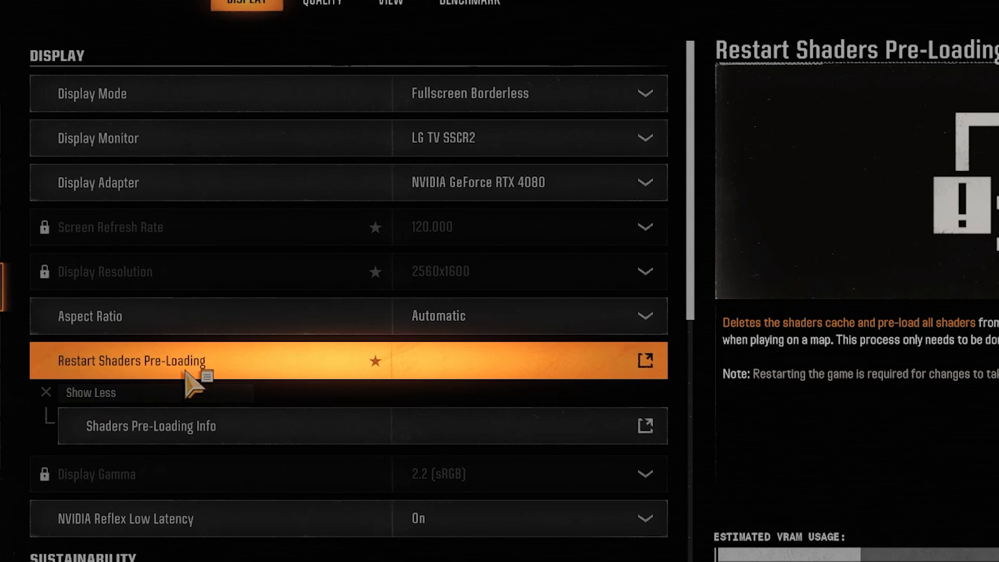
mouse_move(350, 376)
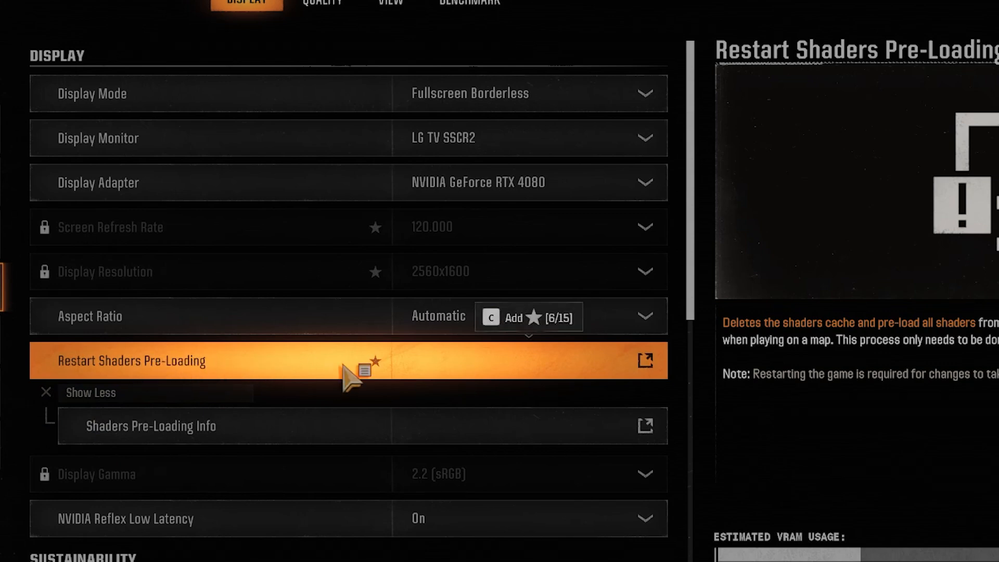
mouse_move(398, 373)
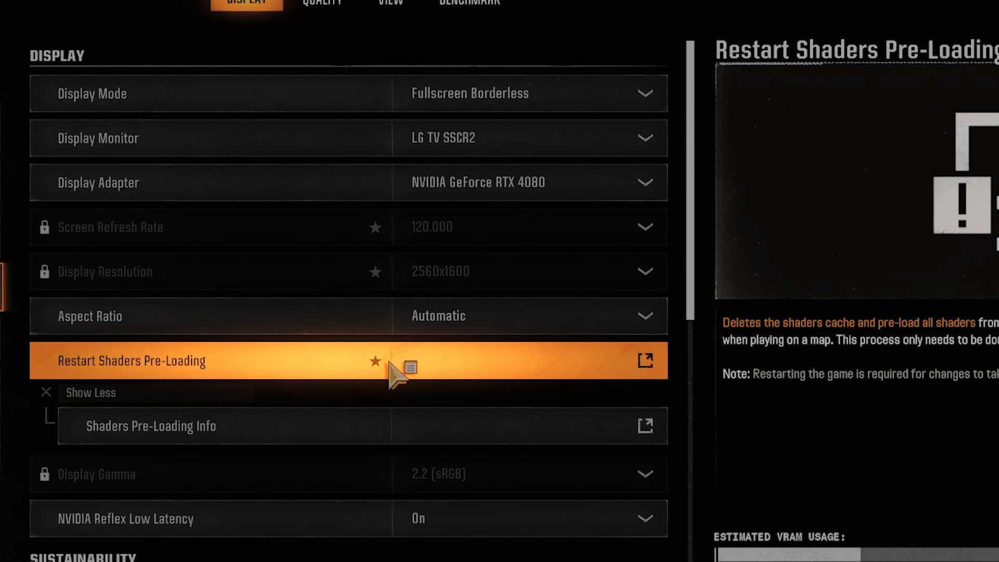
scroll("down", 3)
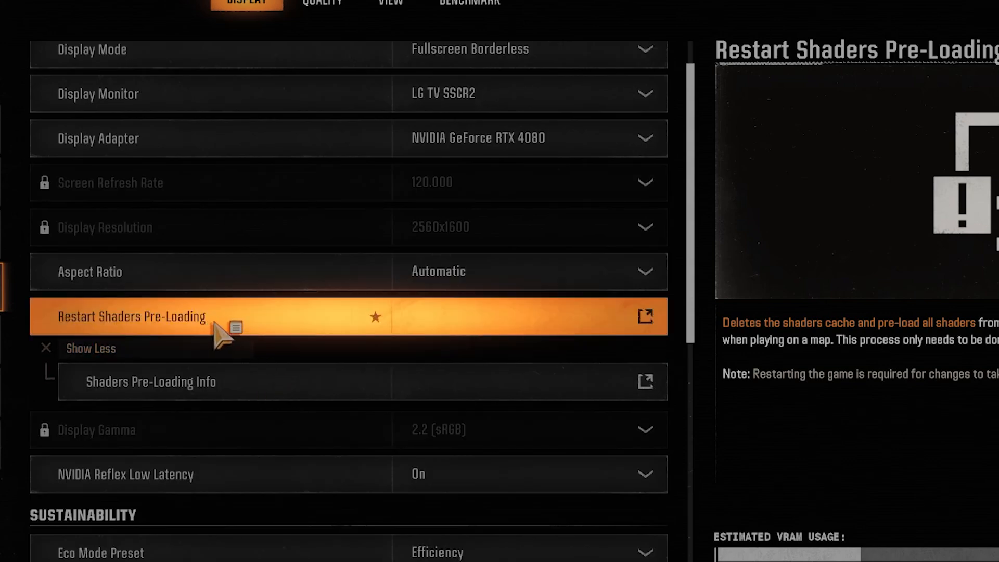
scroll("down", 3)
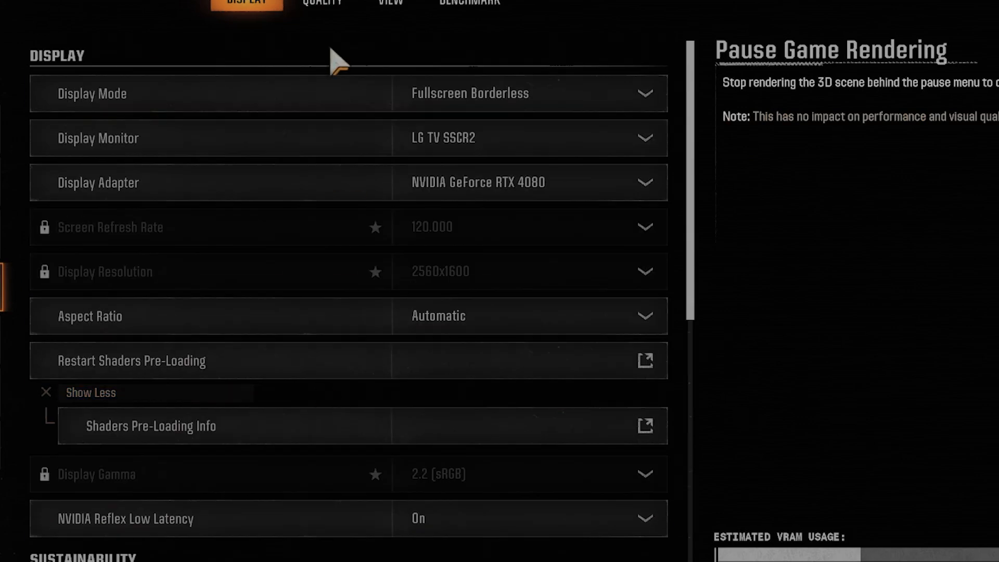
- Review Quality settings keeping Texture Resolution Low and shadows Low, then move to View settings
left_click(322, 3)
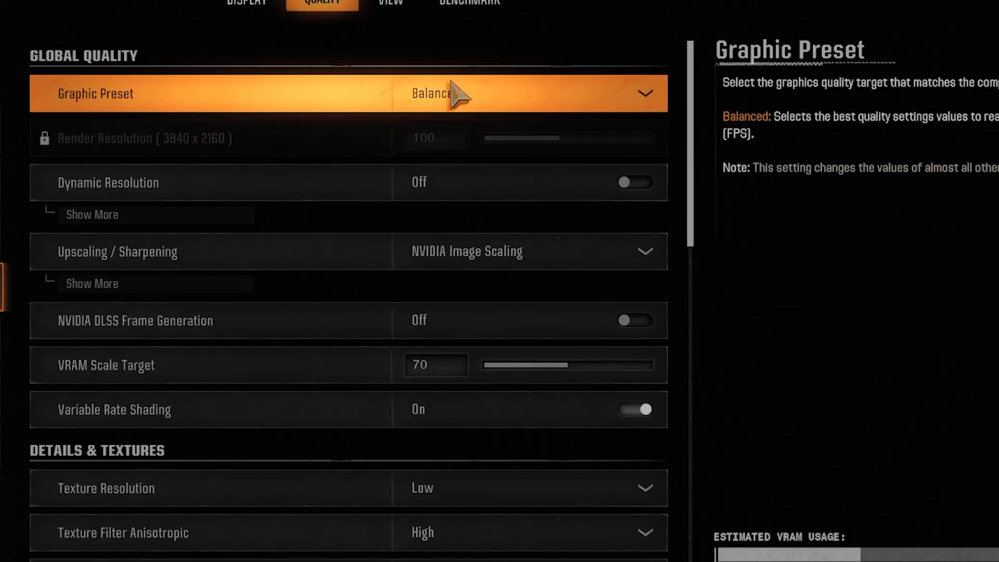
mouse_move(363, 32)
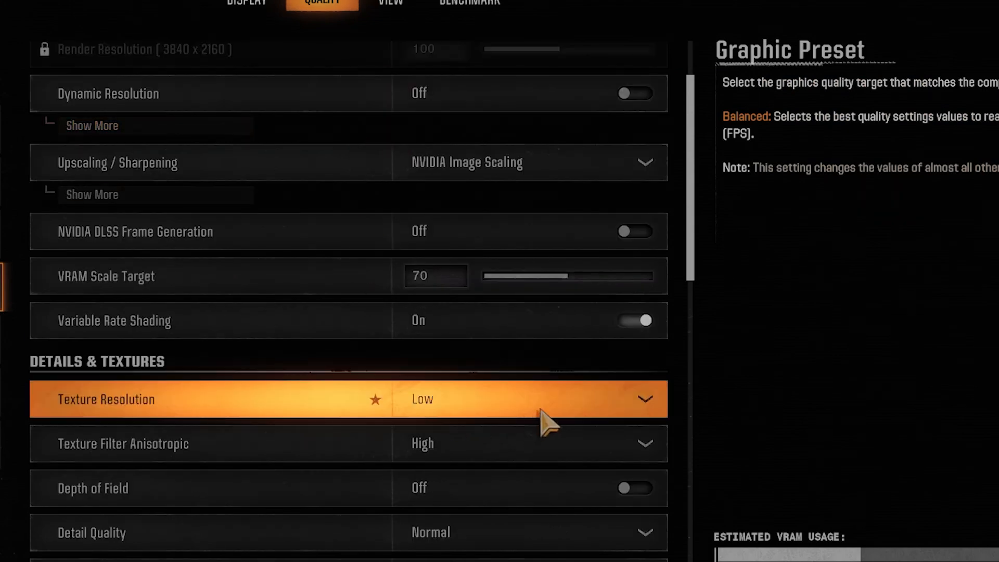
left_click(522, 400)
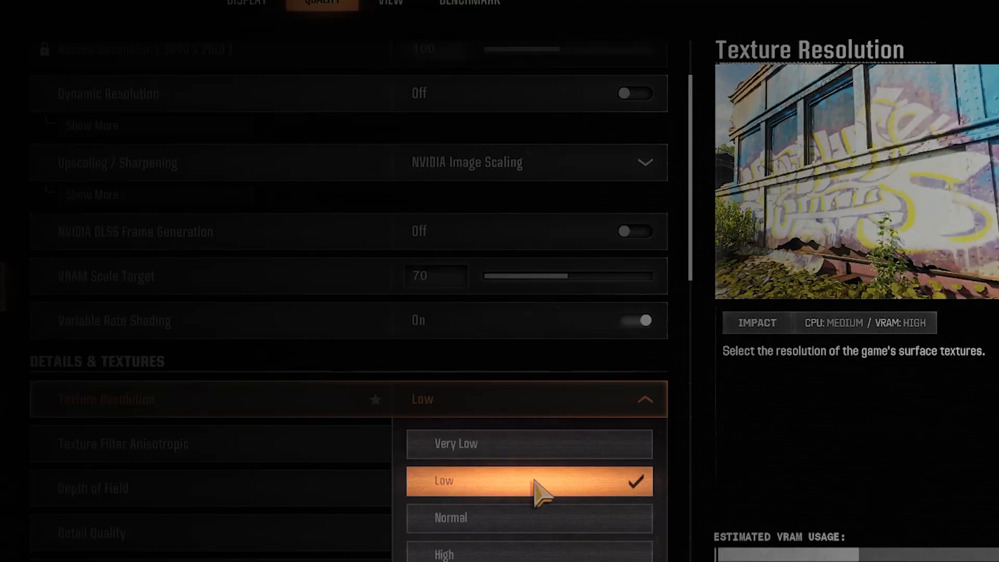
mouse_move(546, 502)
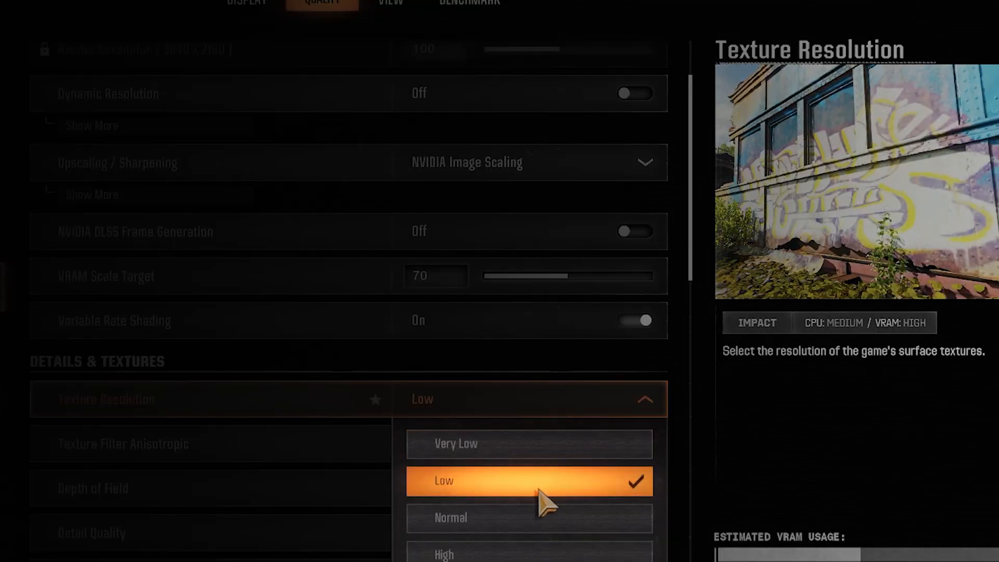
scroll("down", 3)
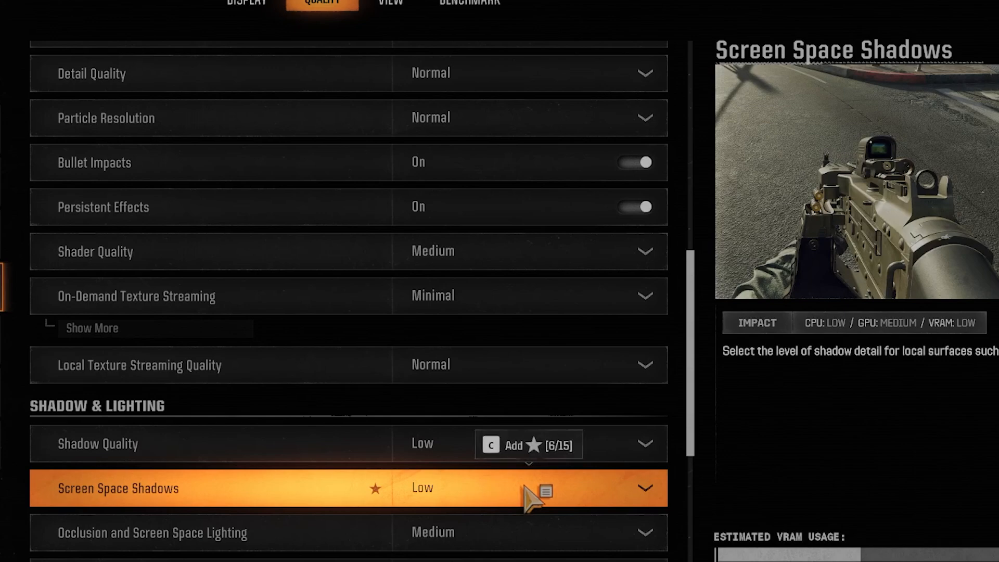
mouse_move(510, 496)
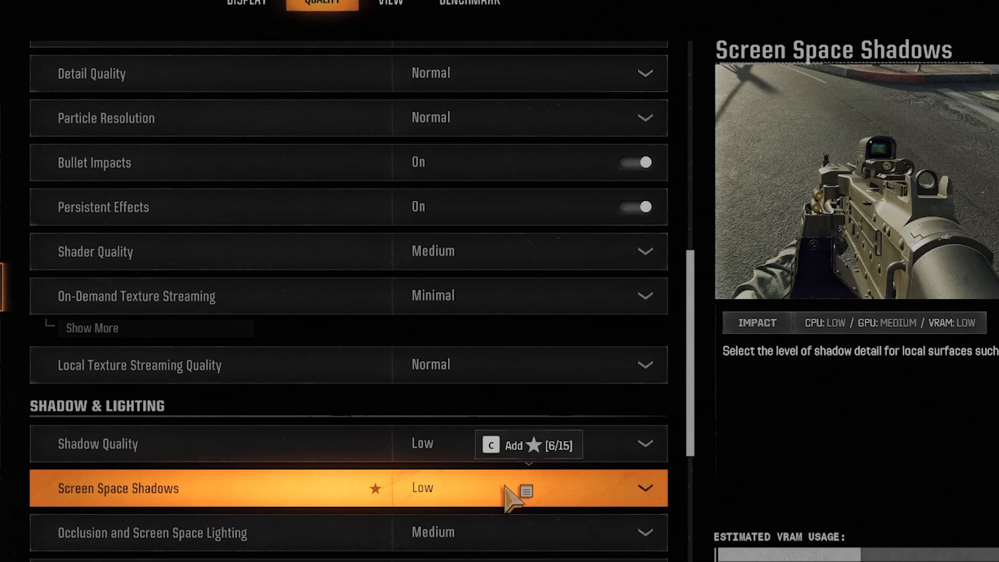
scroll("down", 3)
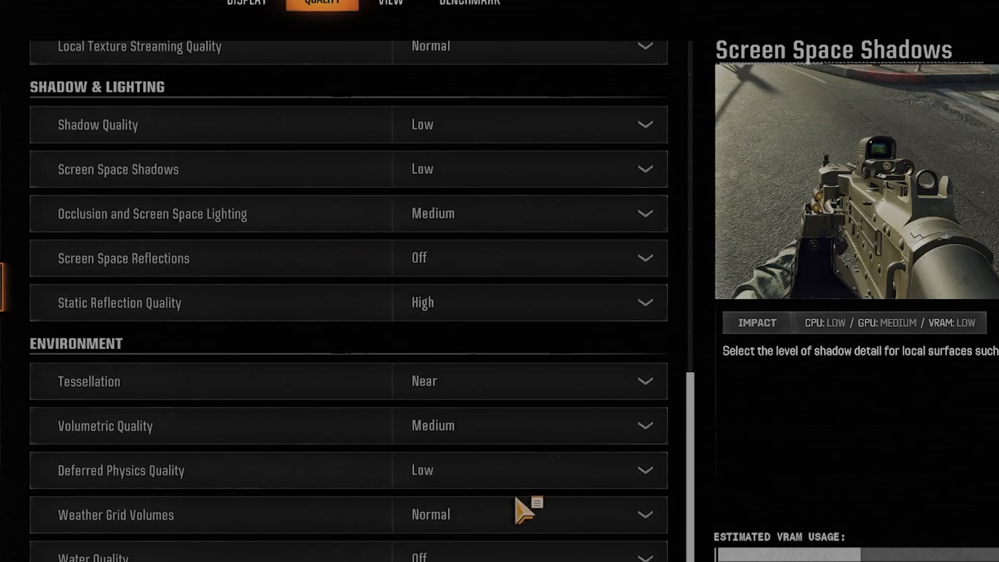
left_click(390, 2)
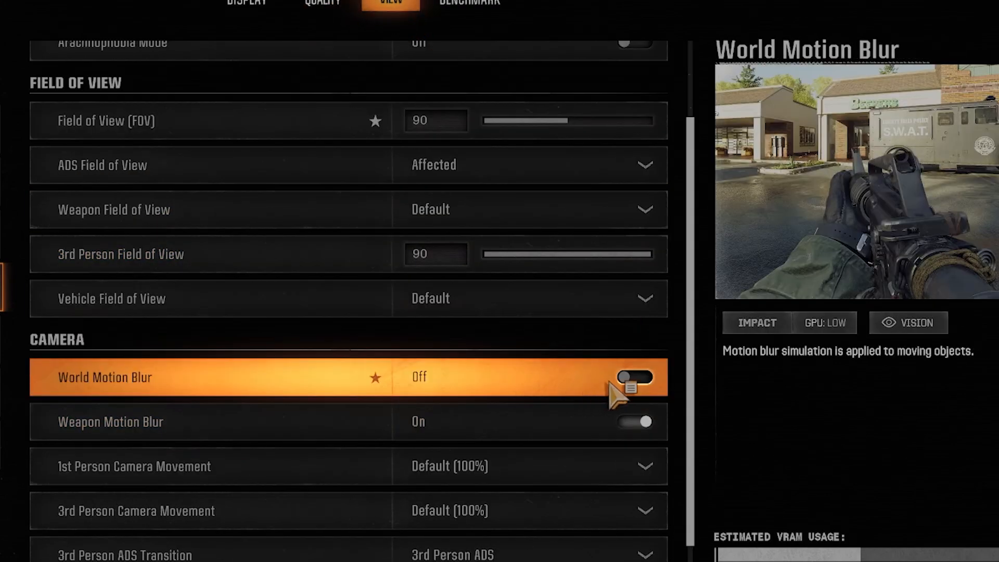
mouse_move(404, 392)
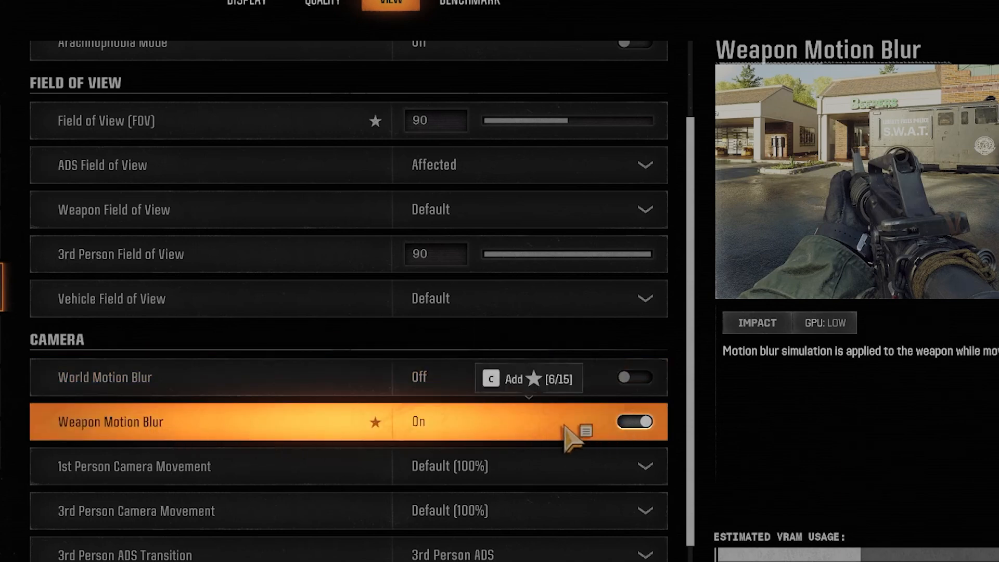
- Review the View settings (field of view 90, world motion blur off) and return to the Display tab
scroll("up", 3)
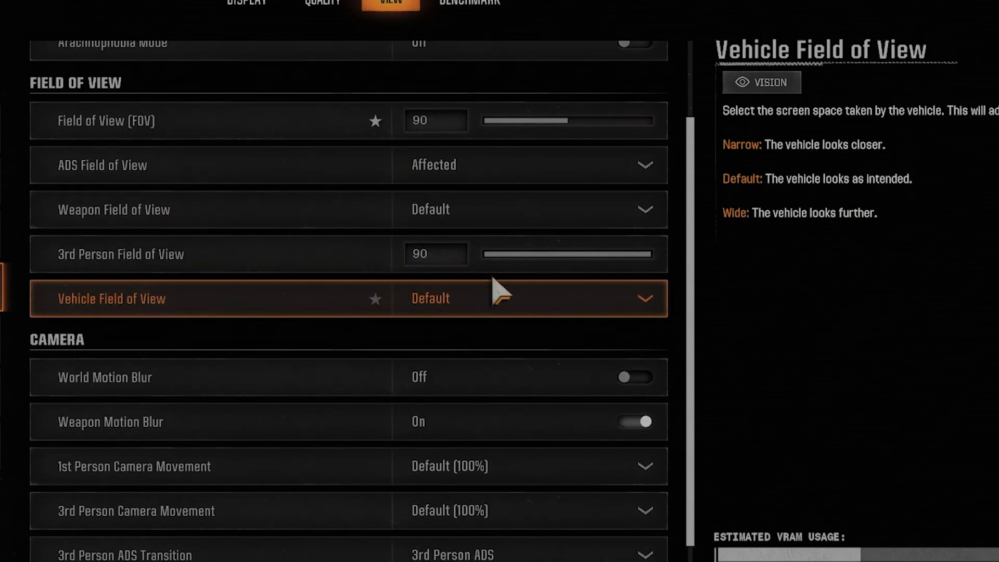
scroll("up", 3)
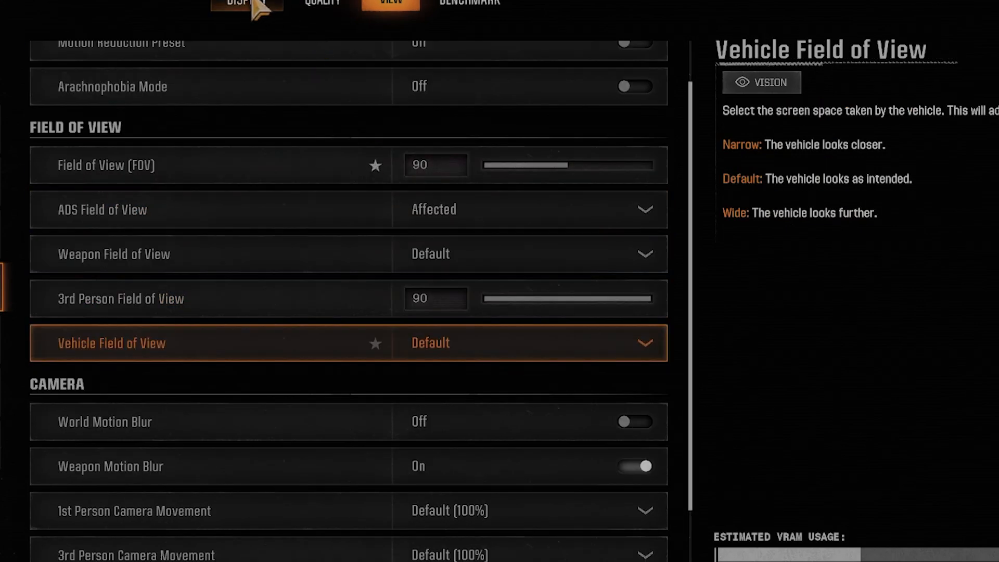
left_click(247, 3)
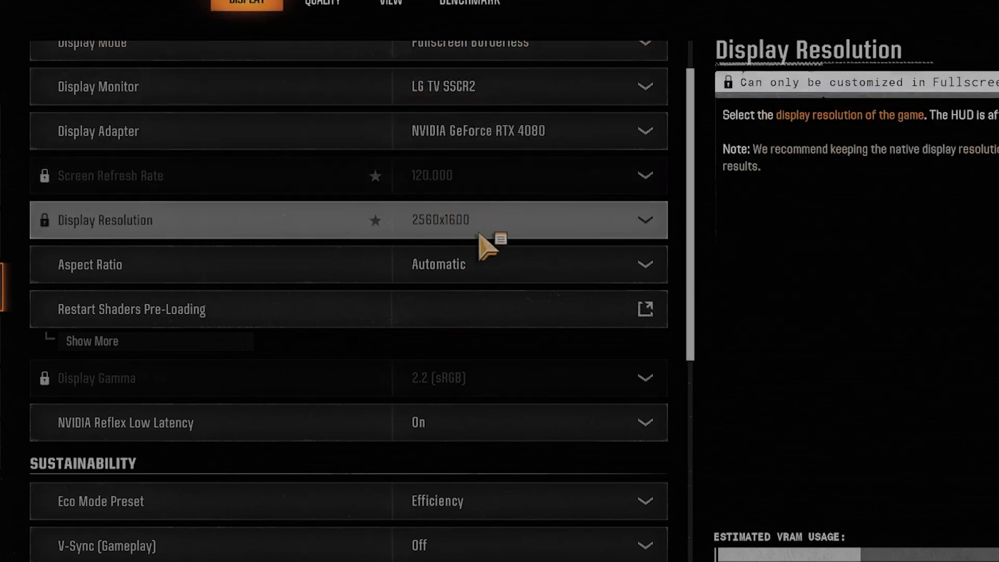
- Keep Gameplay V-Sync Off with menu V-Sync at 100%, review Sustainability, and move to the Quality tab
scroll("down", 3)
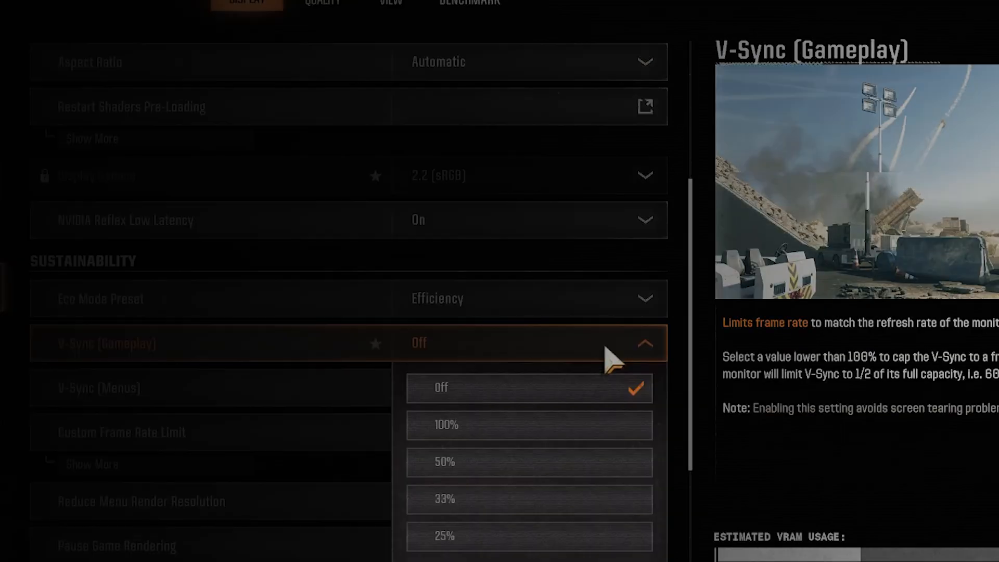
mouse_move(612, 366)
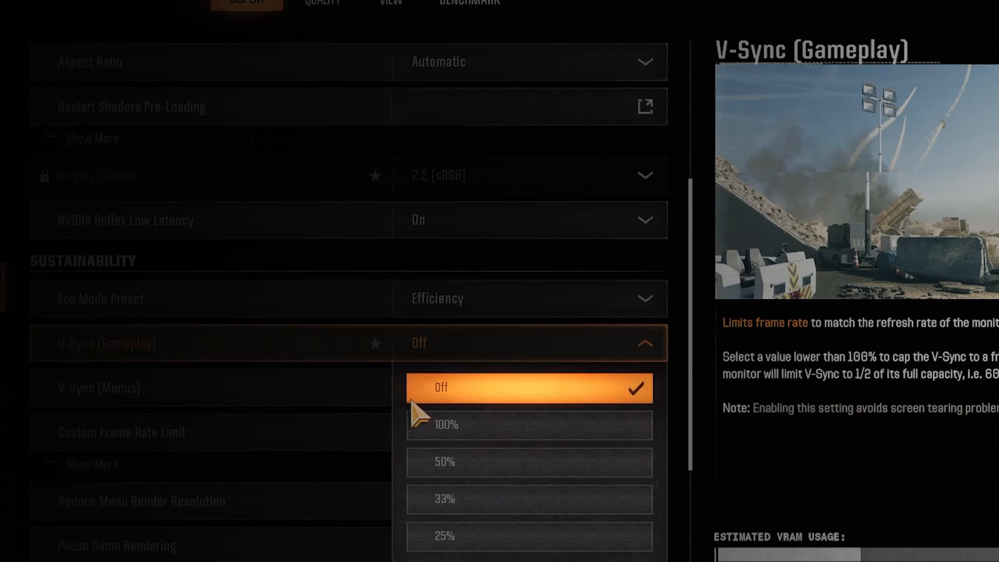
mouse_move(335, 350)
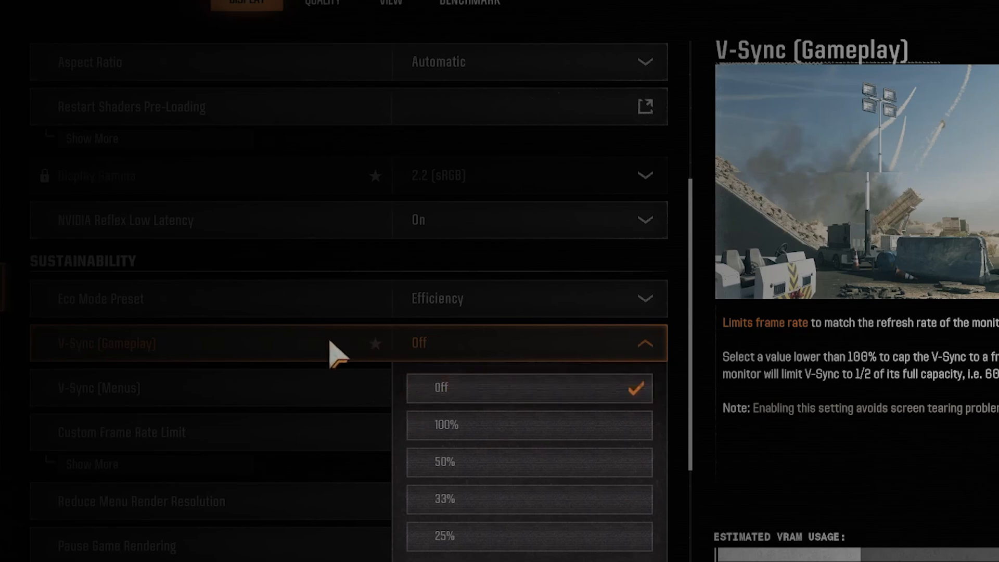
left_click(439, 387)
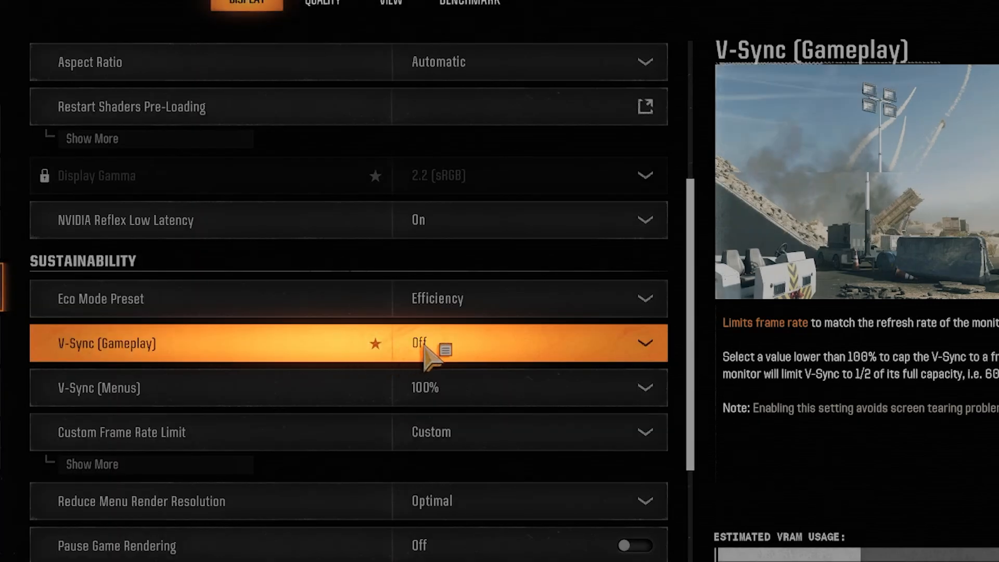
scroll("down", 3)
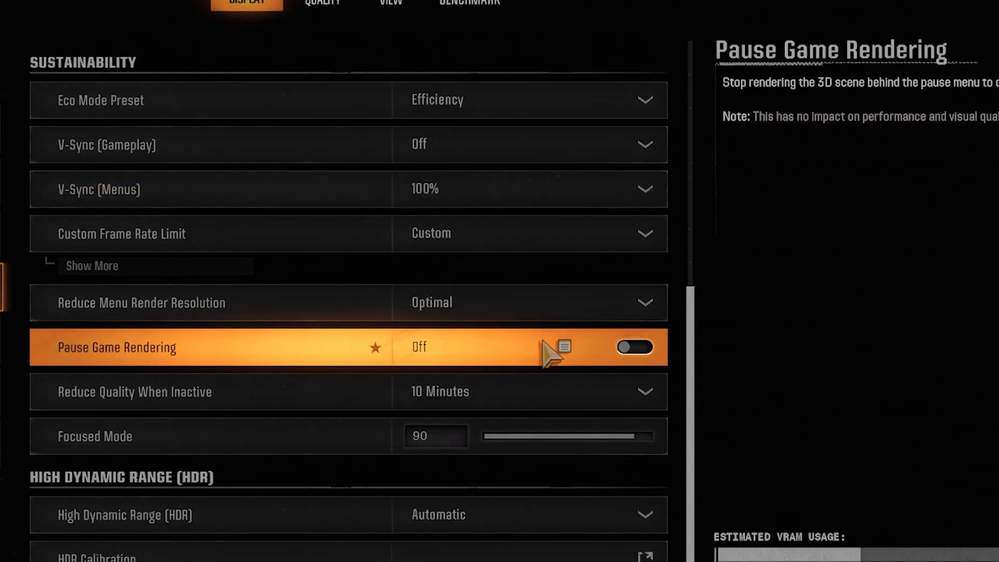
mouse_move(559, 369)
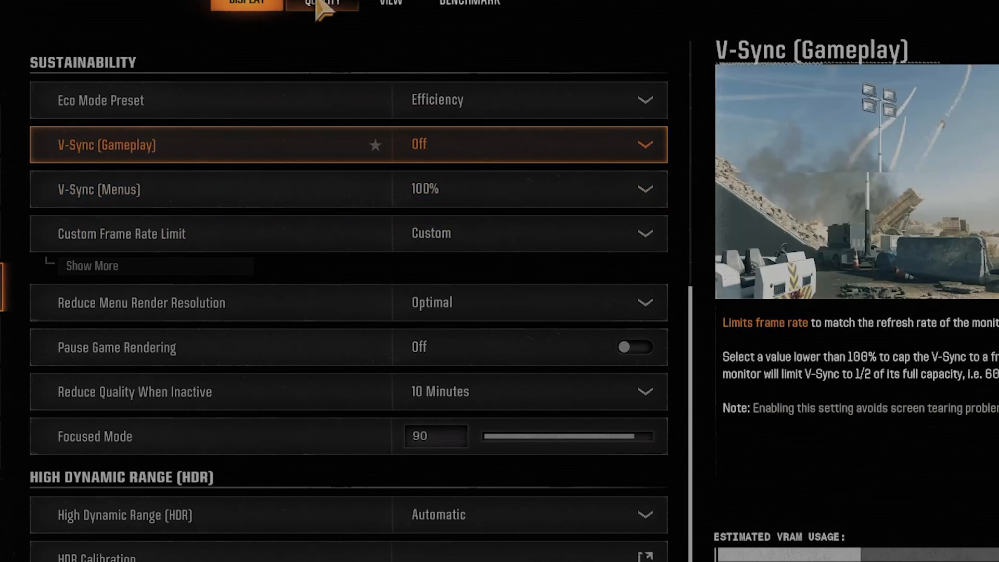
mouse_move(322, 13)
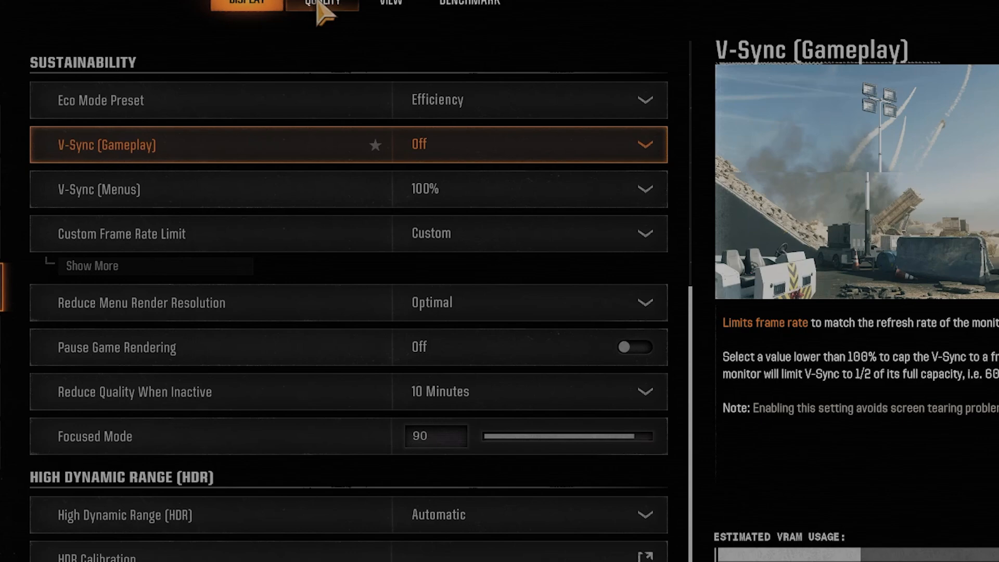
left_click(321, 3)
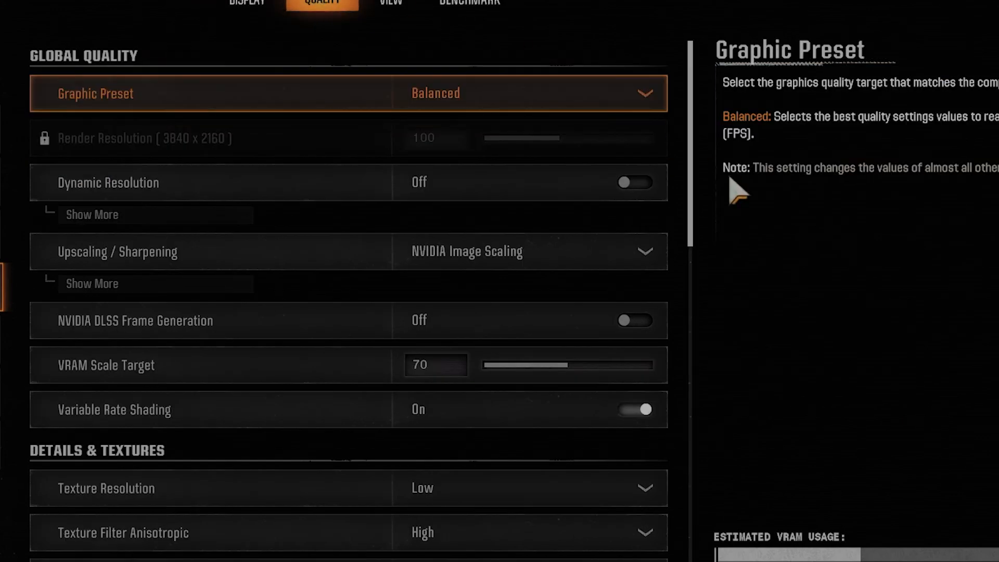
- Expand the Custom Frame Rate Limit showing gameplay 250, menus 120 and out of focus 30
scroll("down", 3)
type("fram")
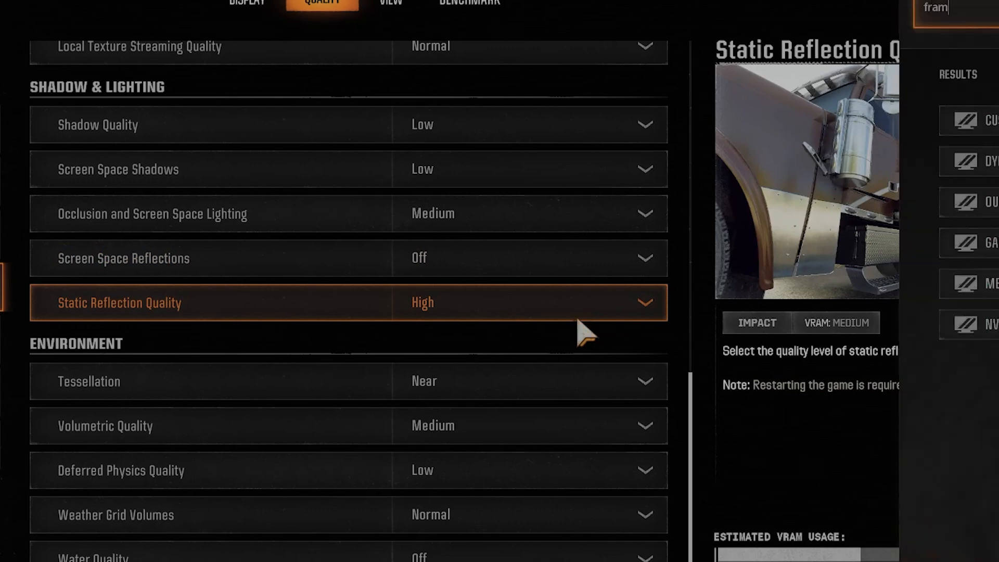
left_click(247, 2)
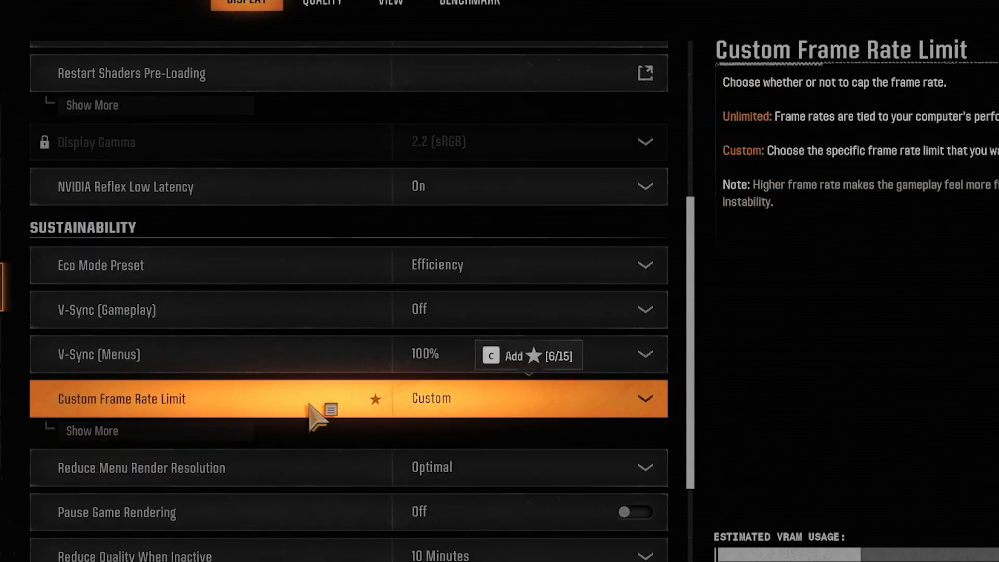
mouse_move(283, 11)
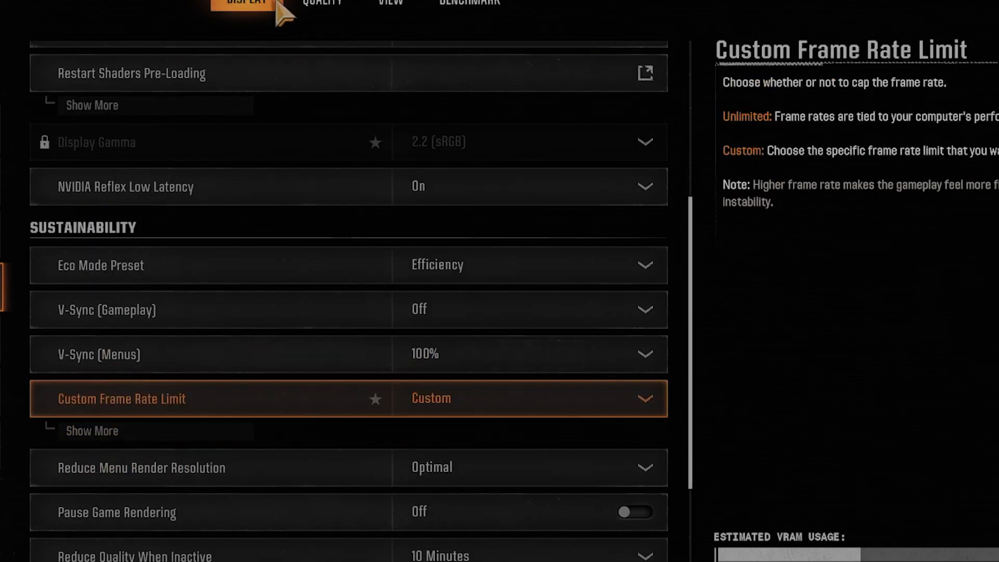
left_click(92, 430)
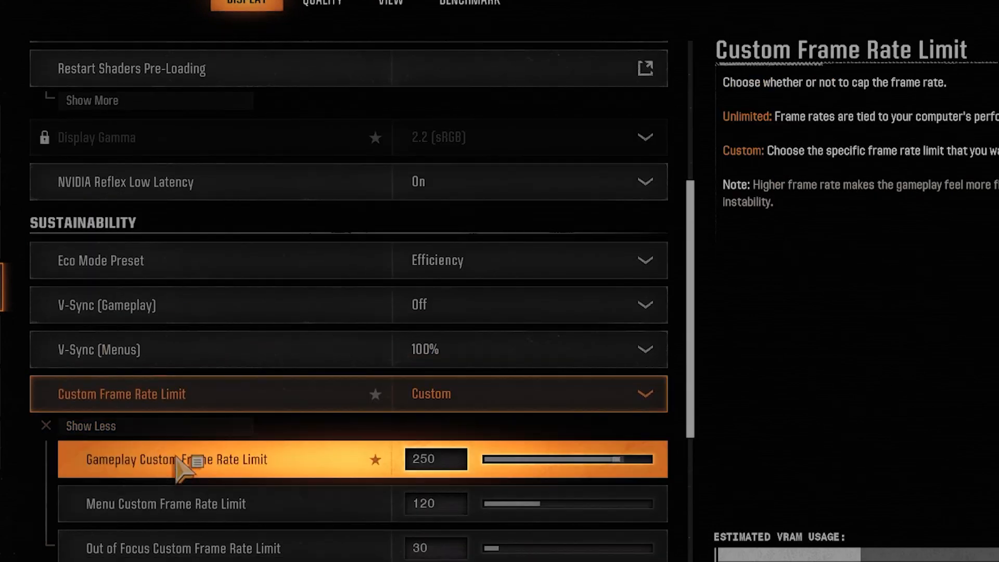